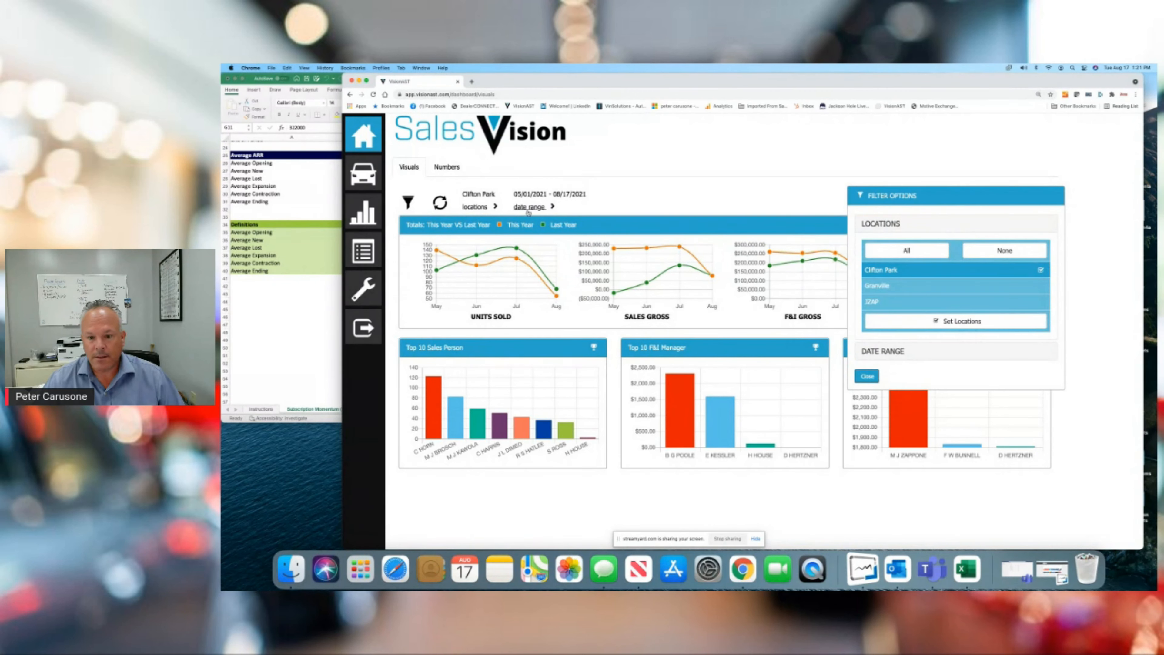
Review the Locations and Date Range filter choices (5/1/2021–8/17/2021), then close the filter panel
click(532, 207)
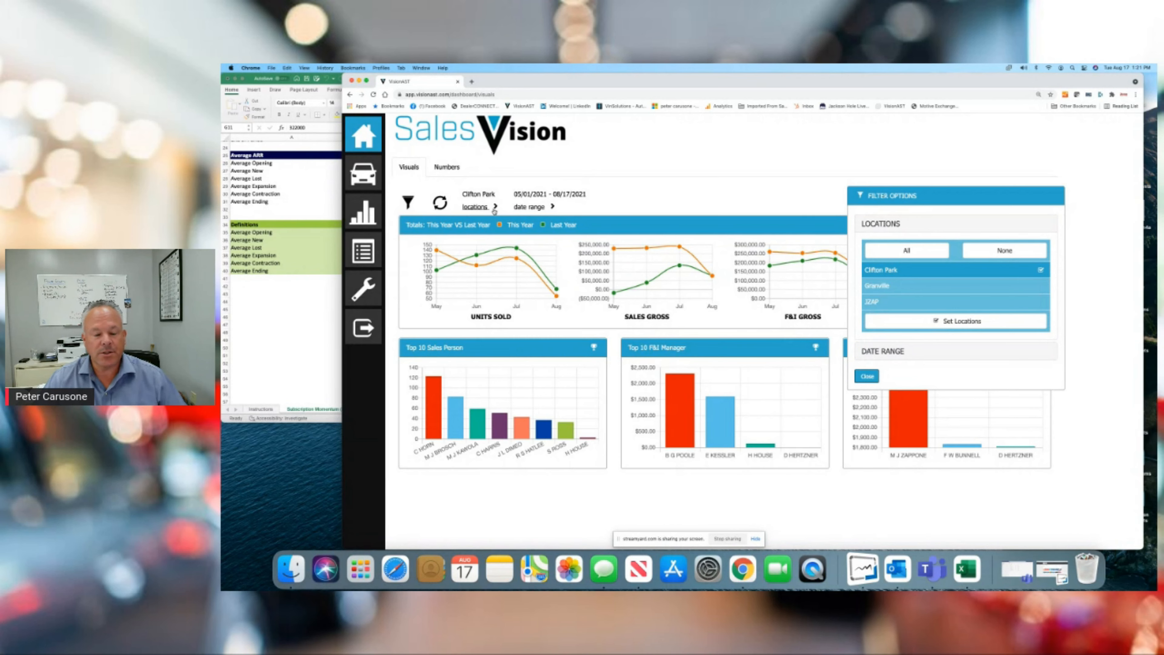
click(529, 206)
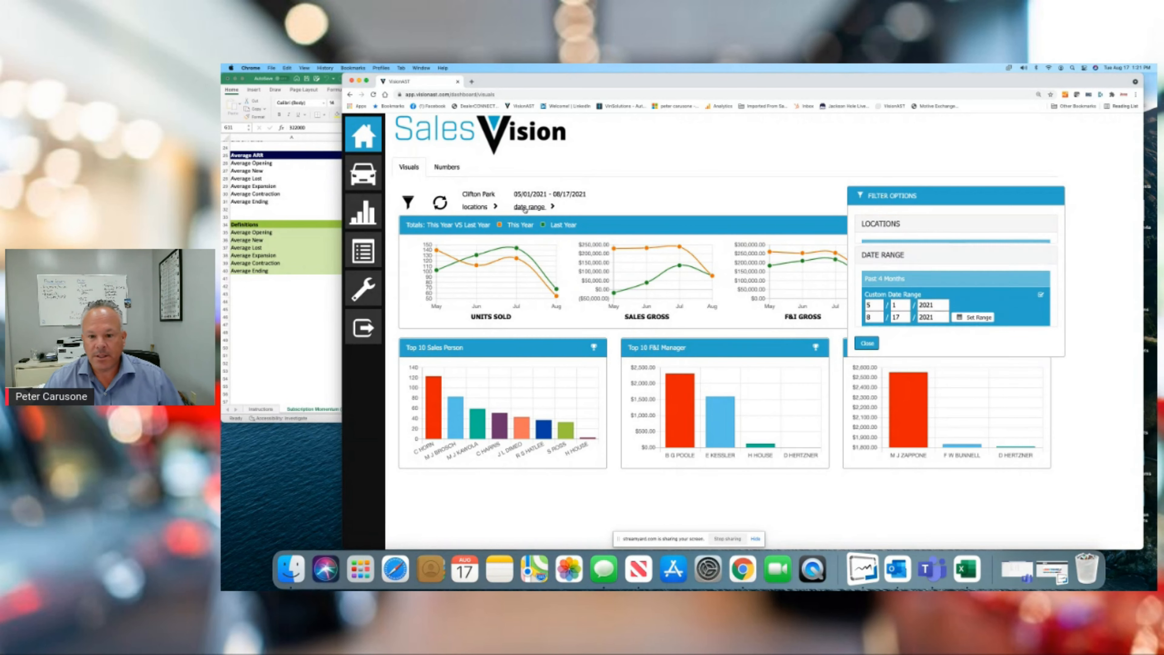
click(866, 343)
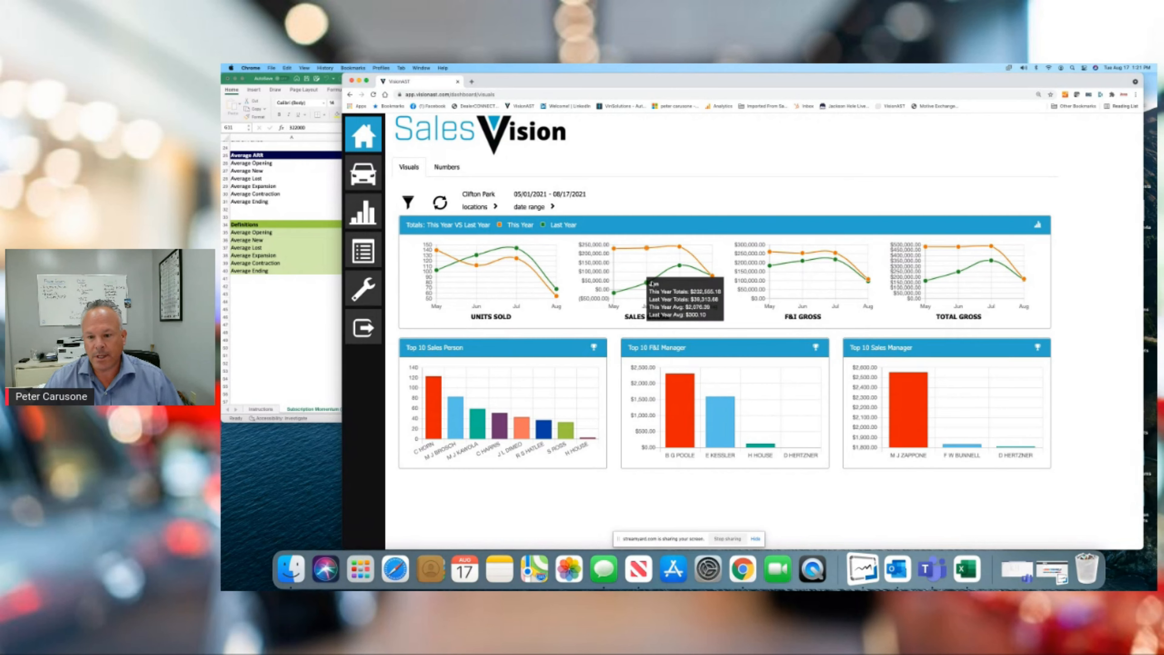
mouse_move(768, 271)
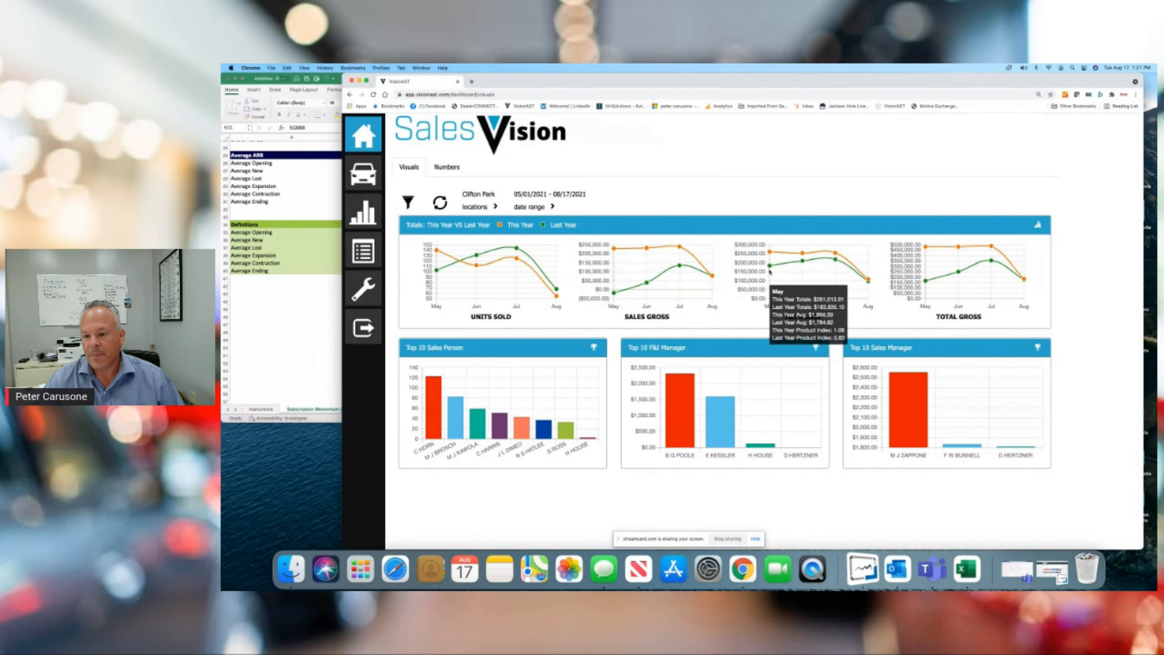
mouse_move(798, 278)
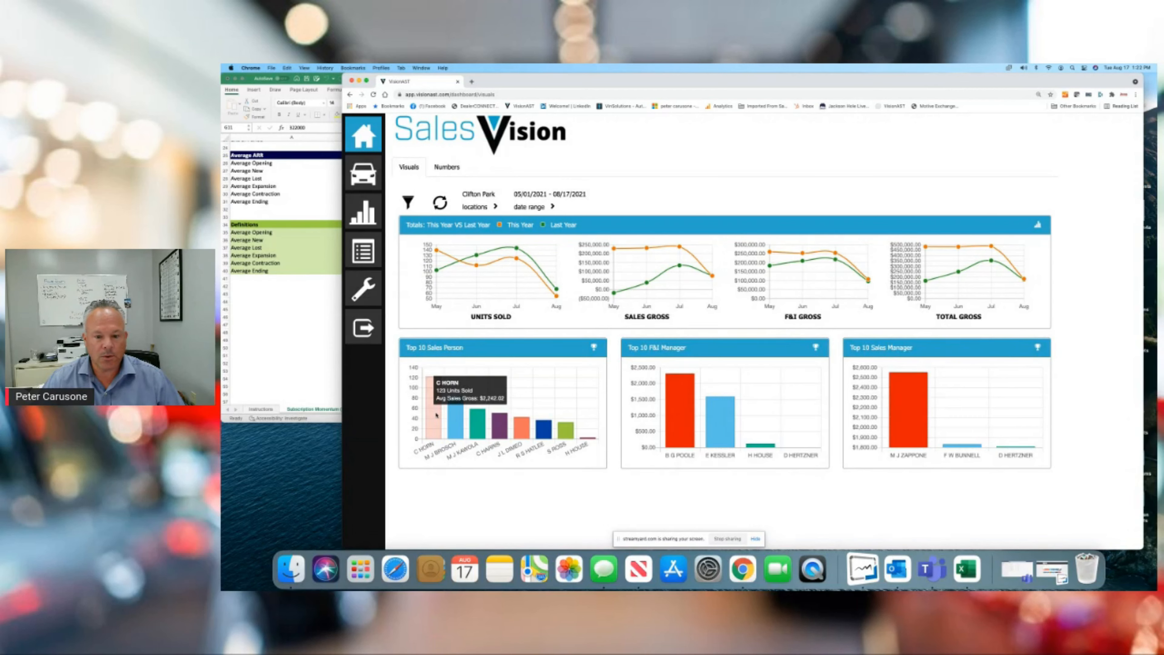
mouse_move(451, 397)
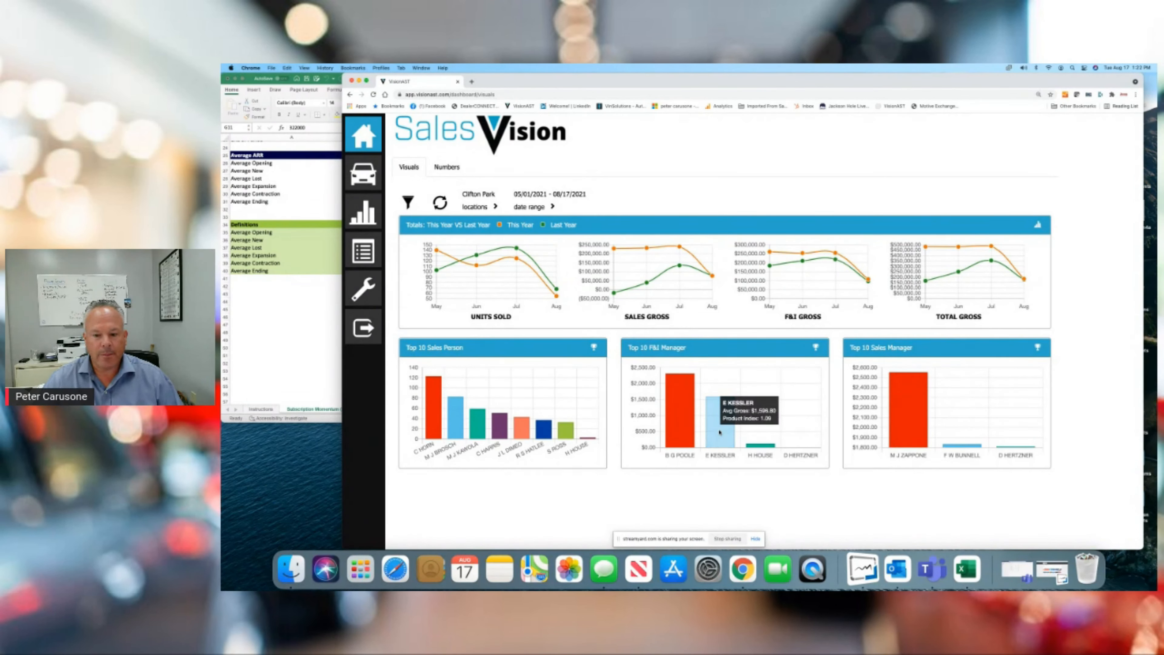
mouse_move(675, 427)
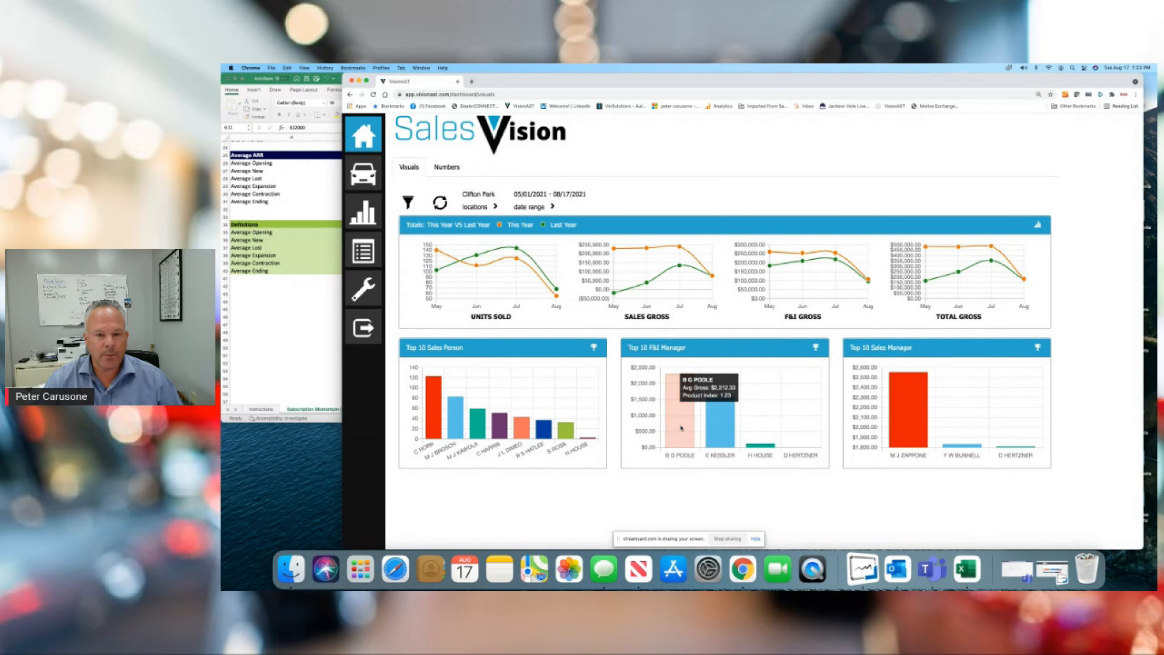
mouse_move(721, 416)
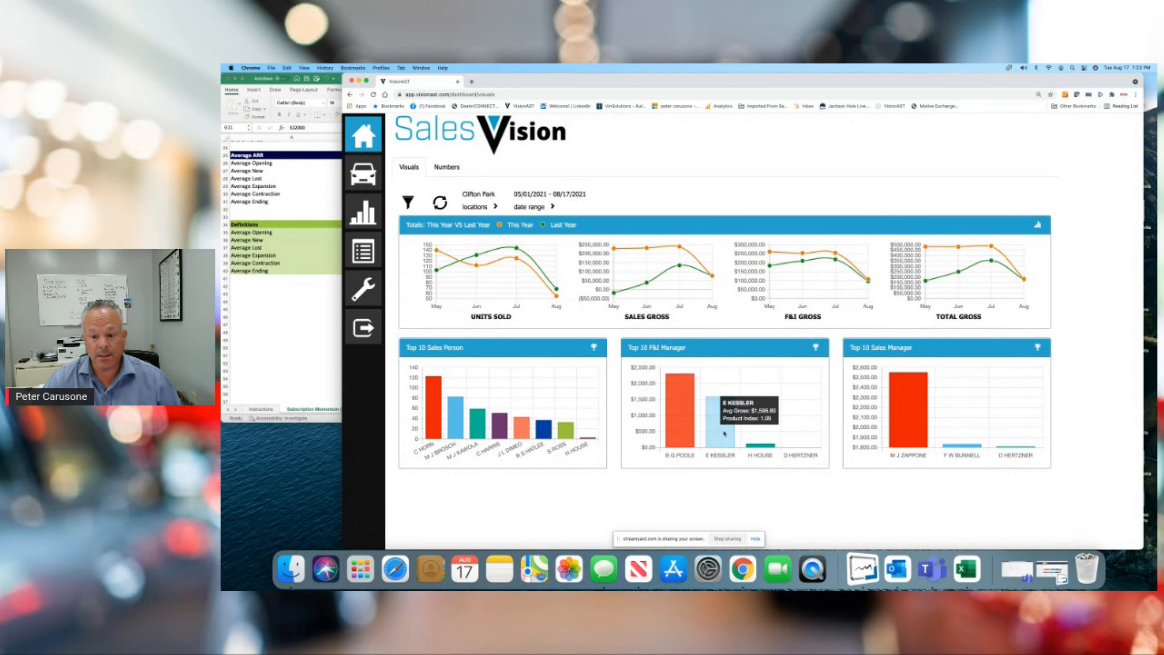
mouse_move(759, 434)
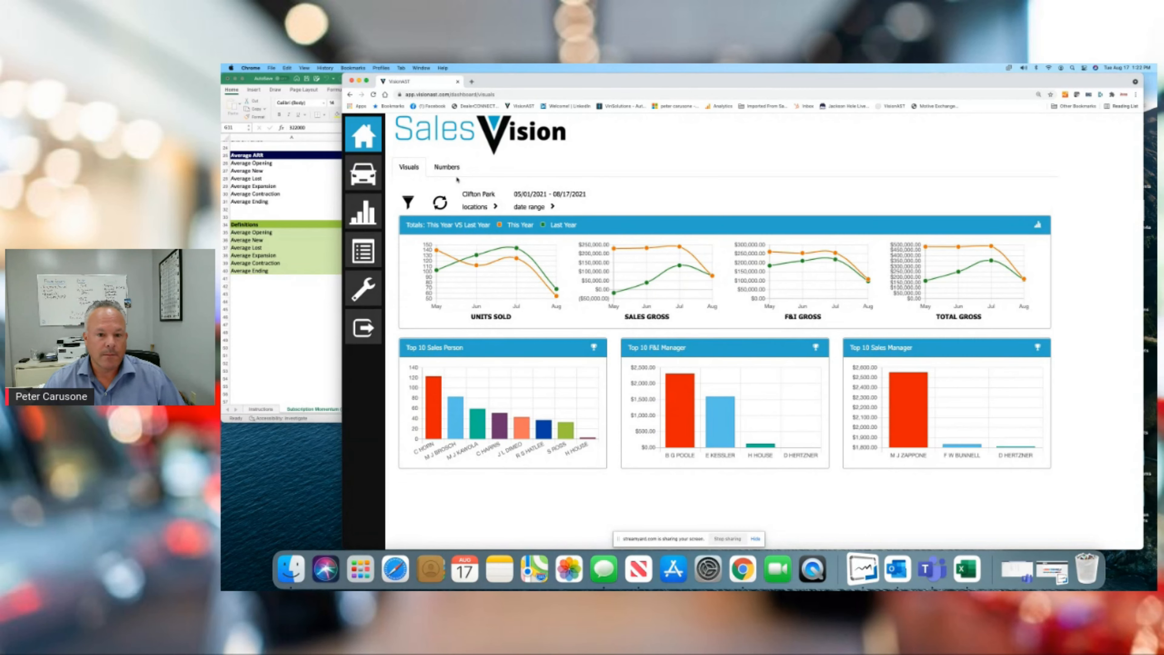
Switch the Home dashboard from charts to the Numbers table of monthly units and gross
click(446, 166)
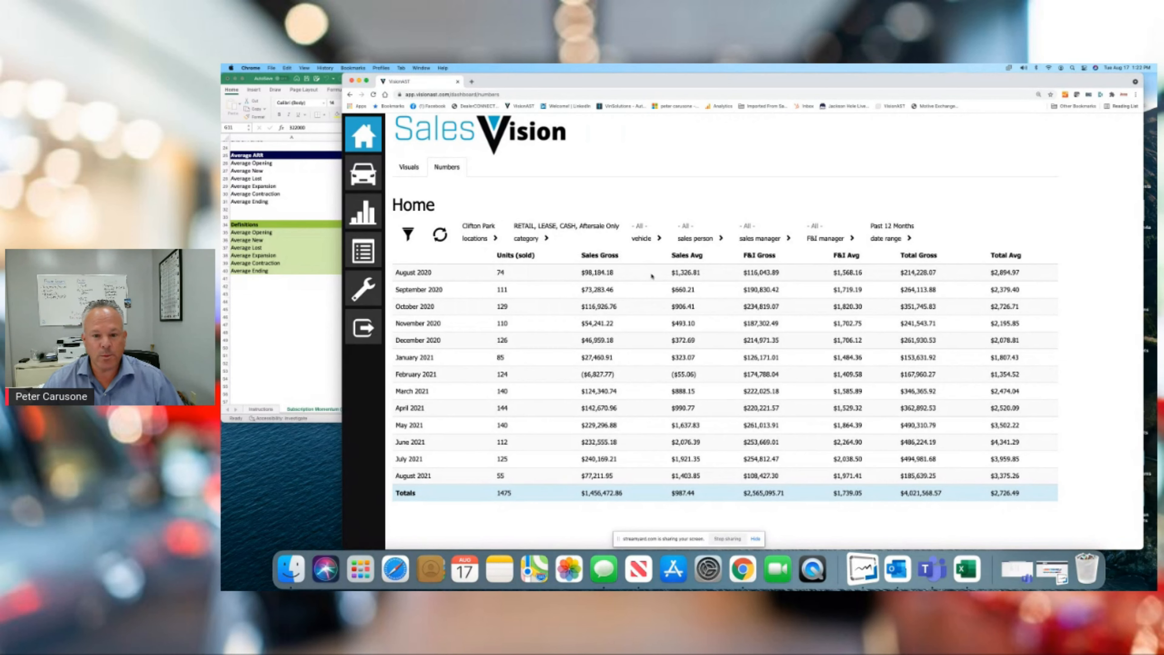
mouse_move(543, 291)
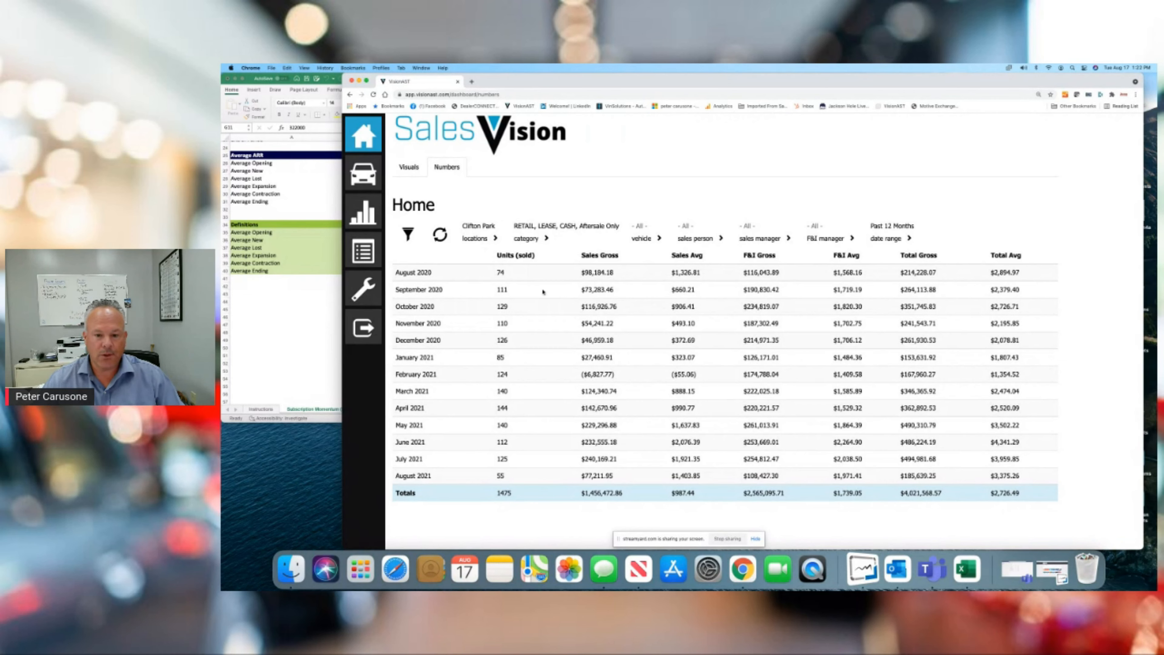
mouse_move(516, 443)
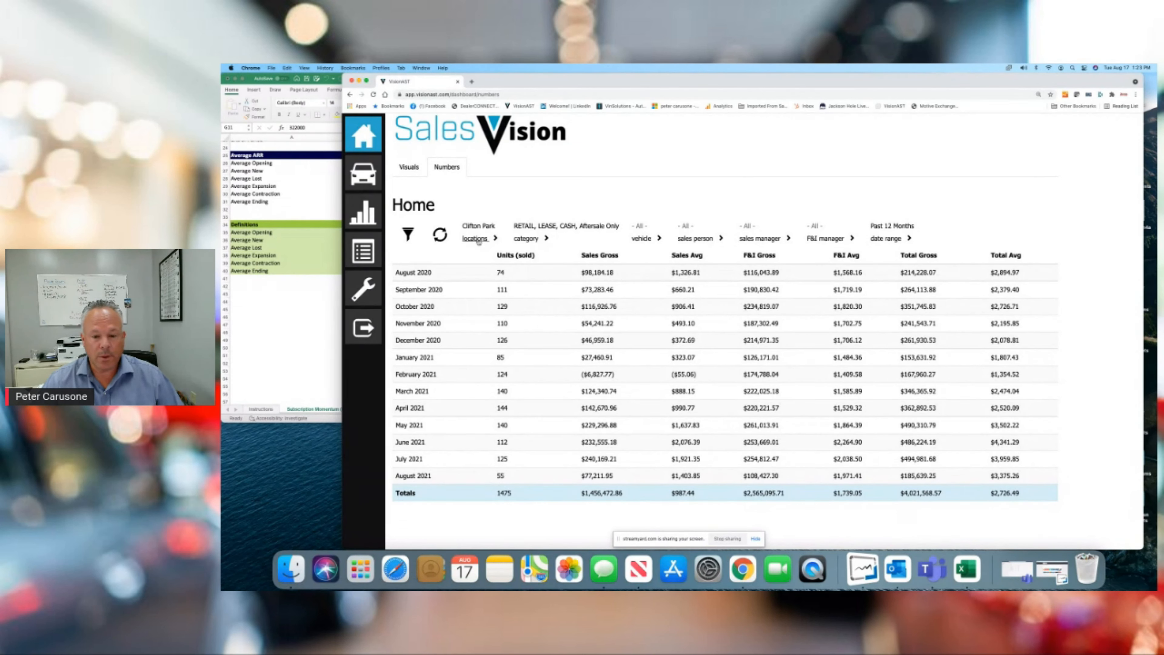
Review the Numbers report's F&I Manager filter list with All chosen, then close the filter panel
click(477, 238)
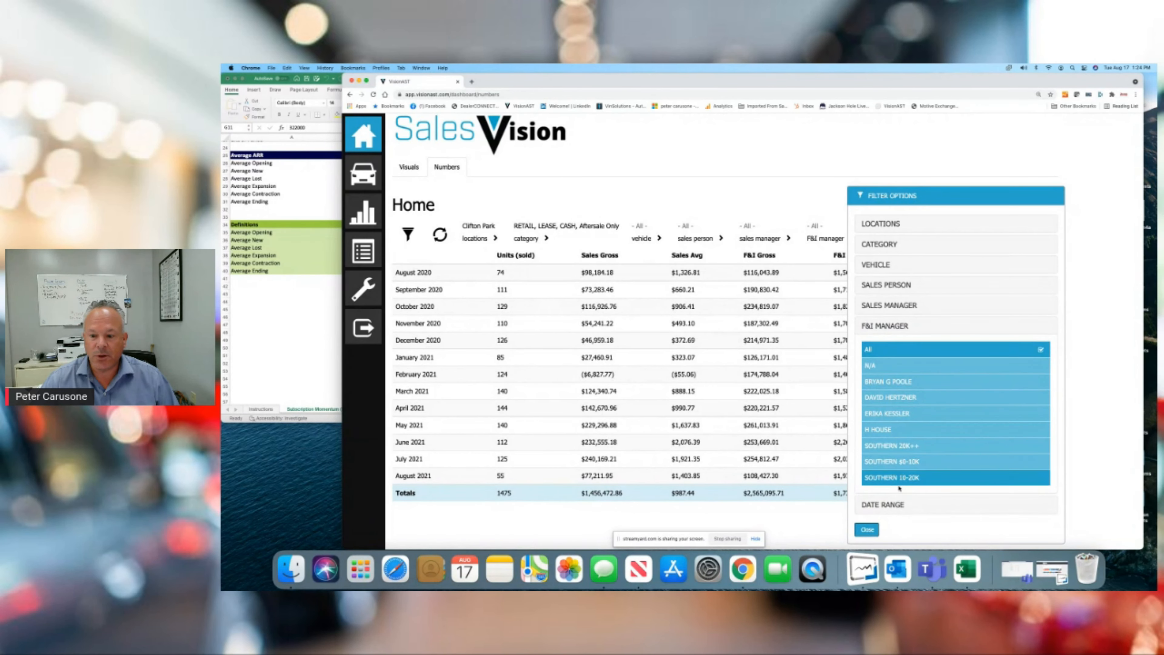
click(865, 529)
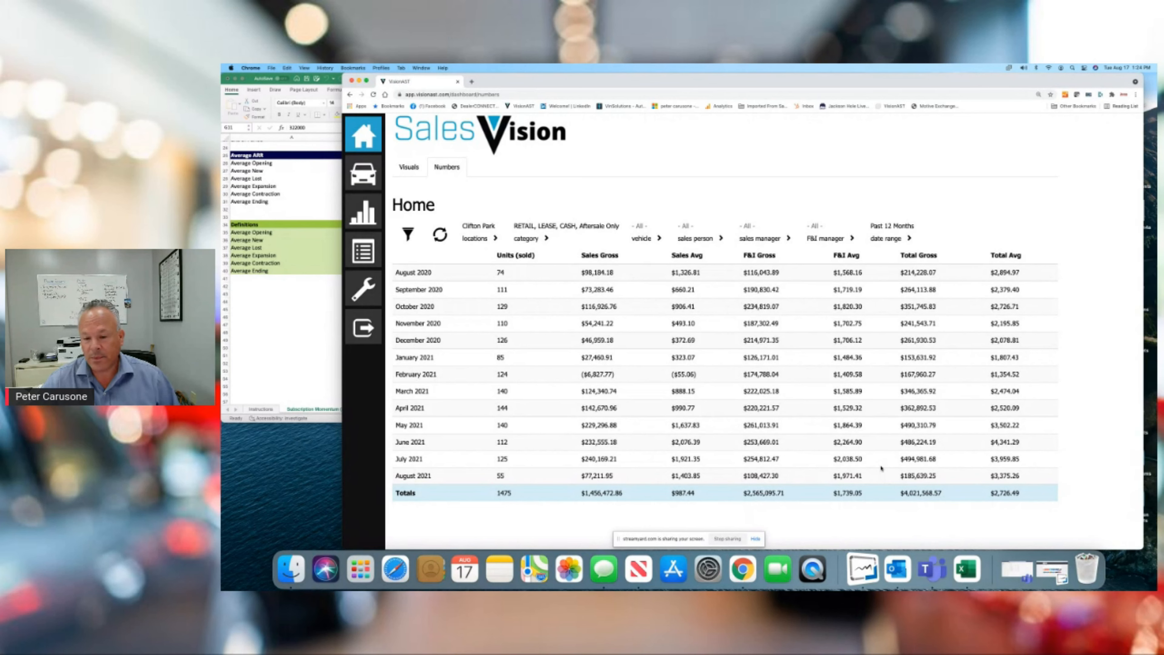
mouse_move(882, 320)
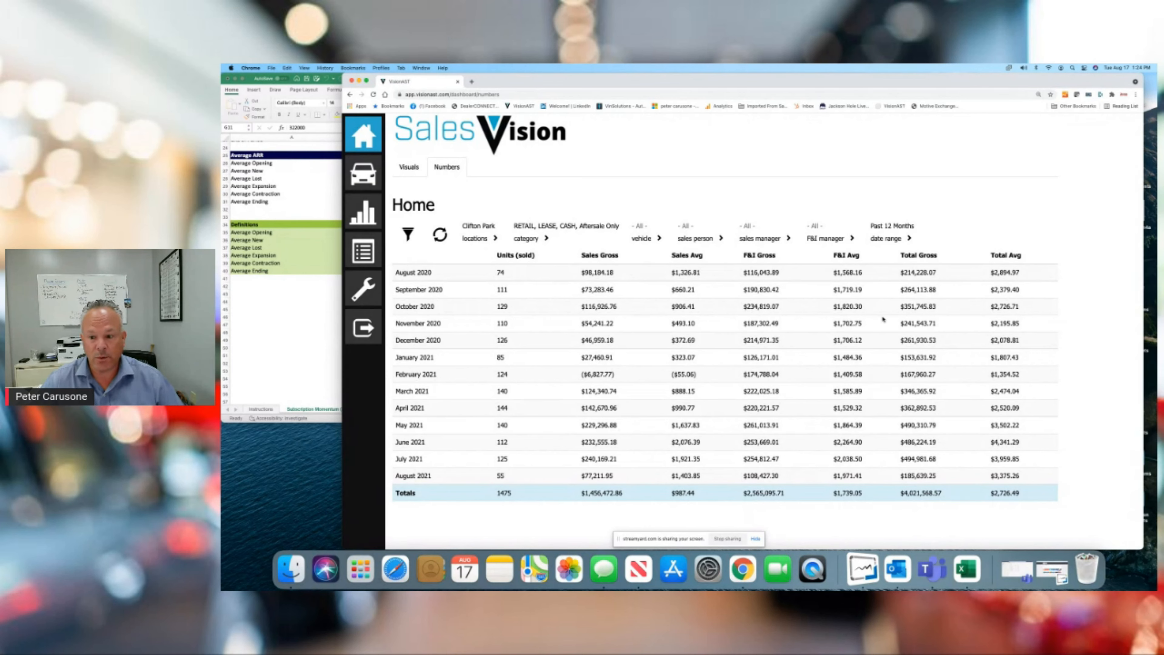
Go to the Deals page listing individual Clifton Park deals with totals
click(407, 234)
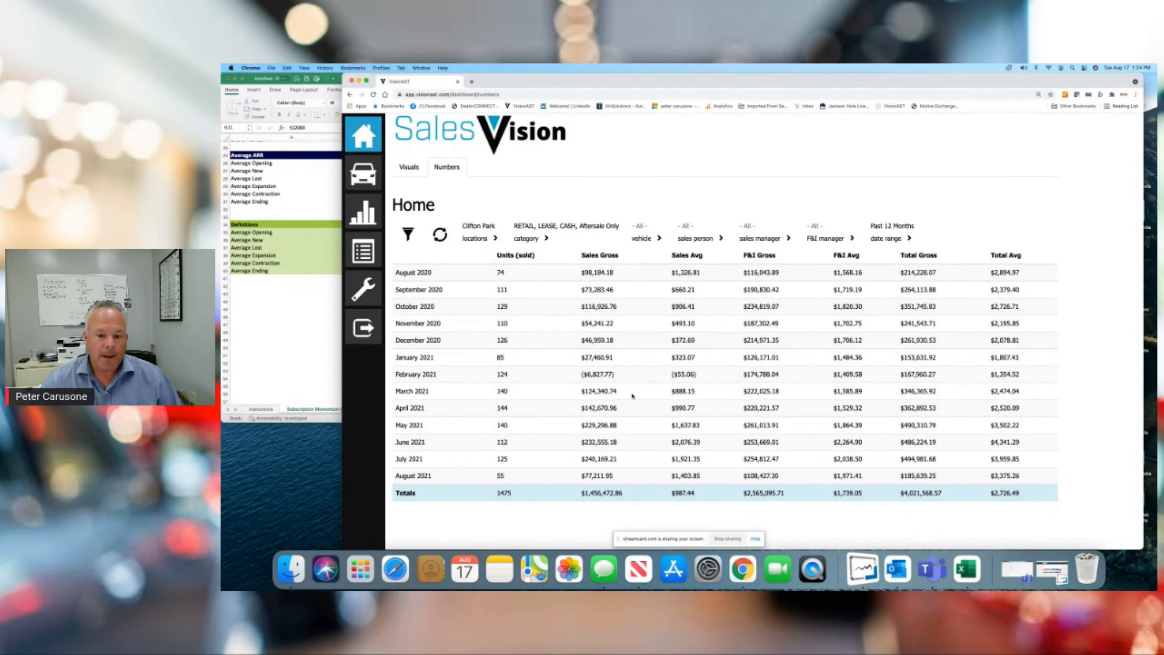
mouse_move(505, 456)
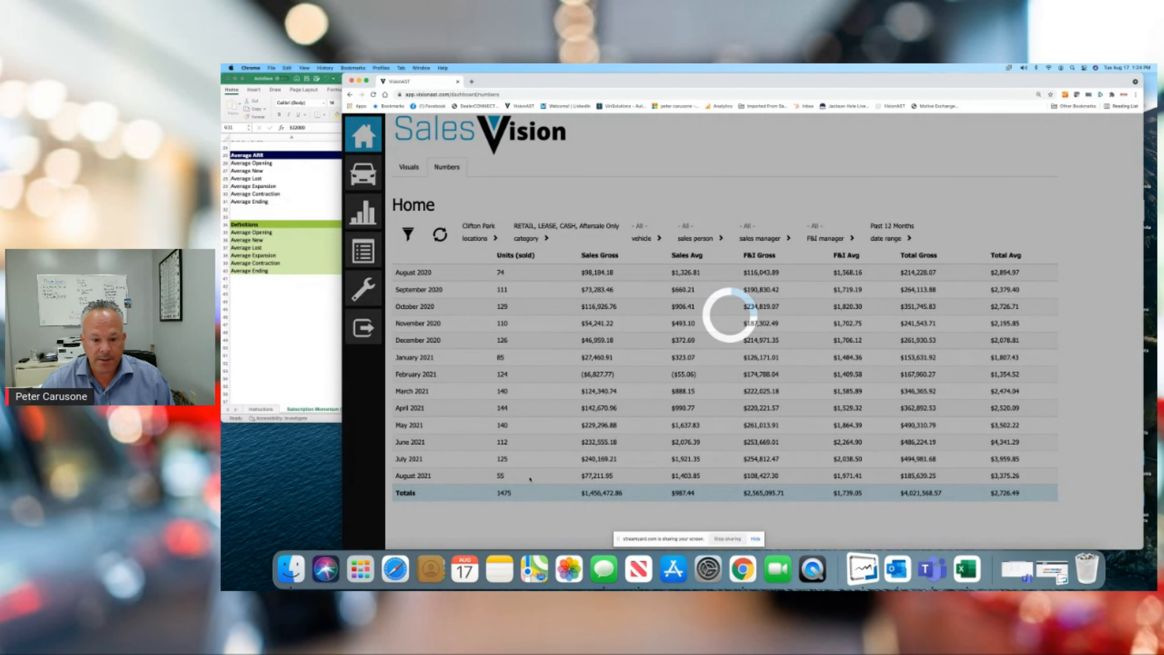
click(363, 174)
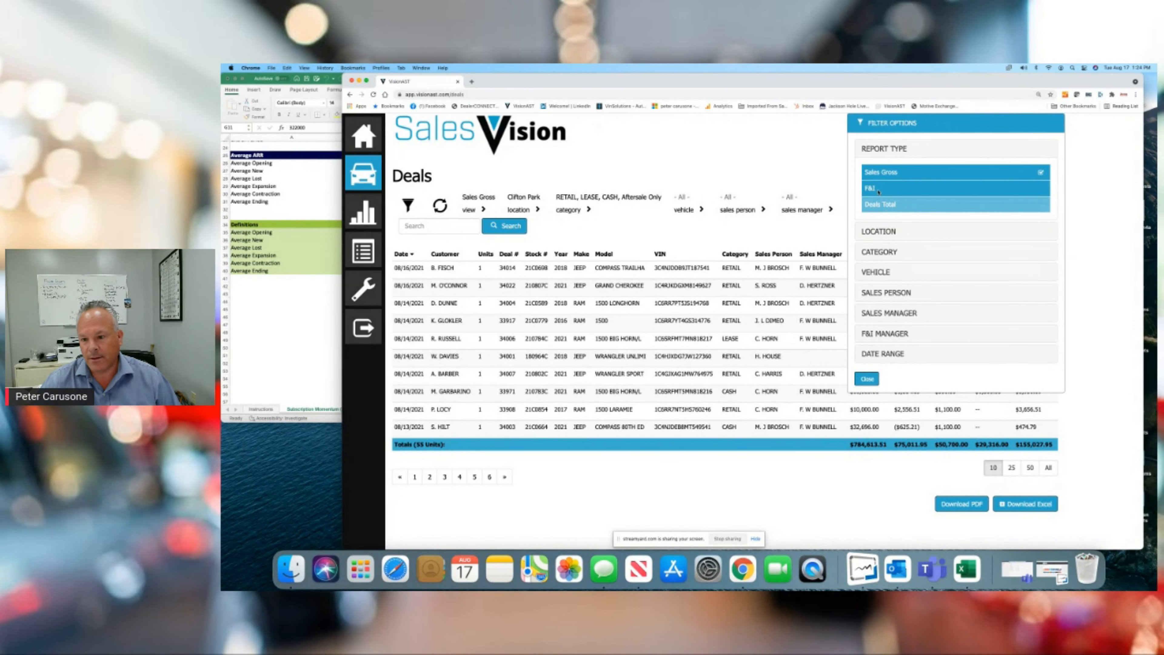
View the Deals report as F&I, then as Deals Total, then move on to the F&I Summary report
click(876, 188)
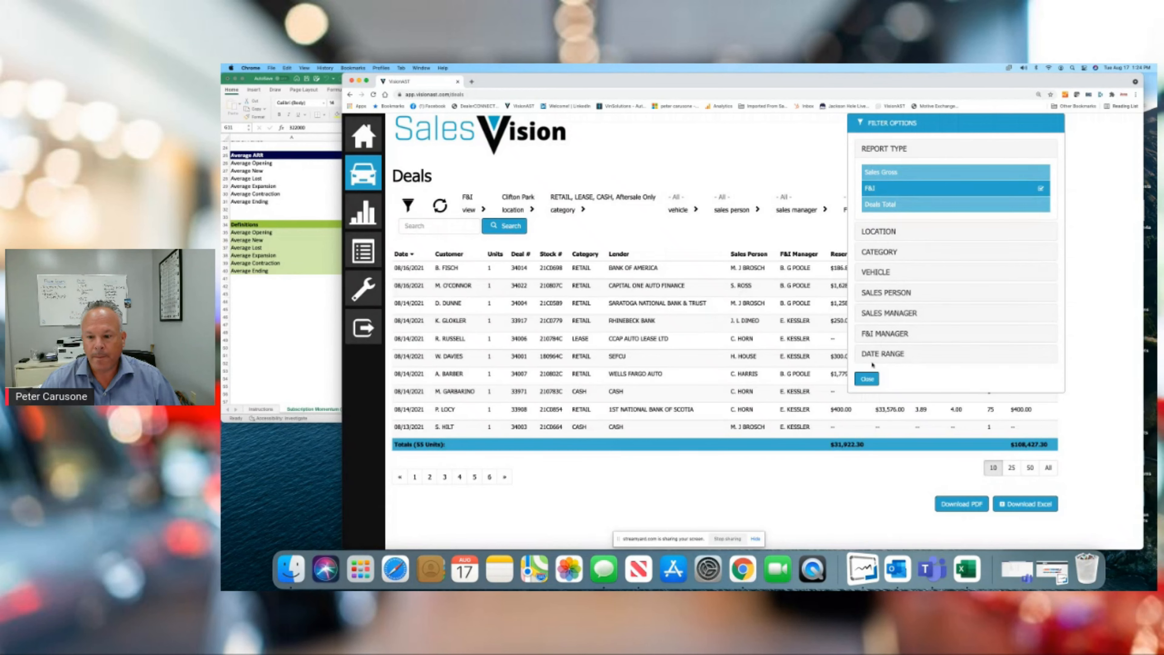
click(866, 379)
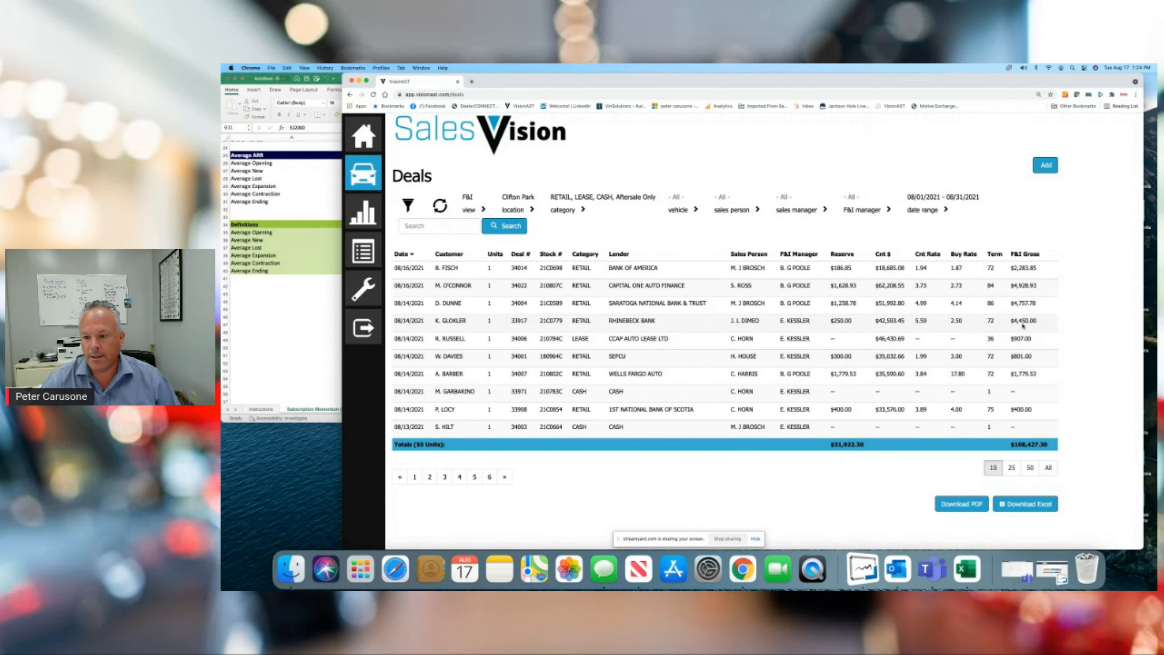
mouse_move(693, 193)
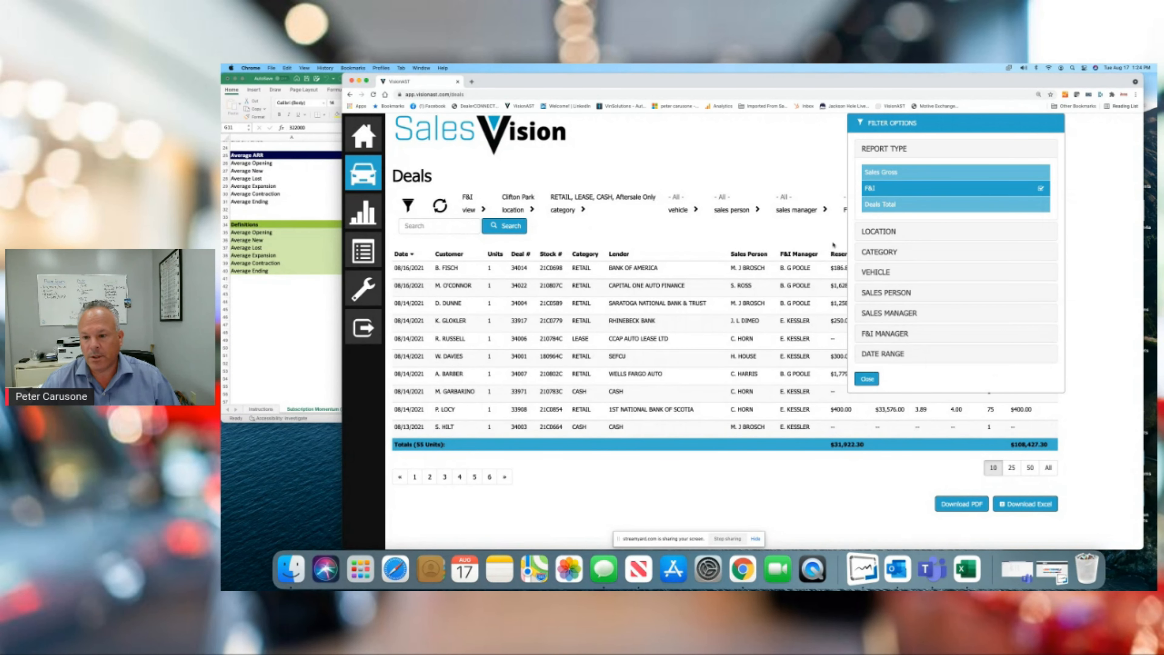
click(879, 204)
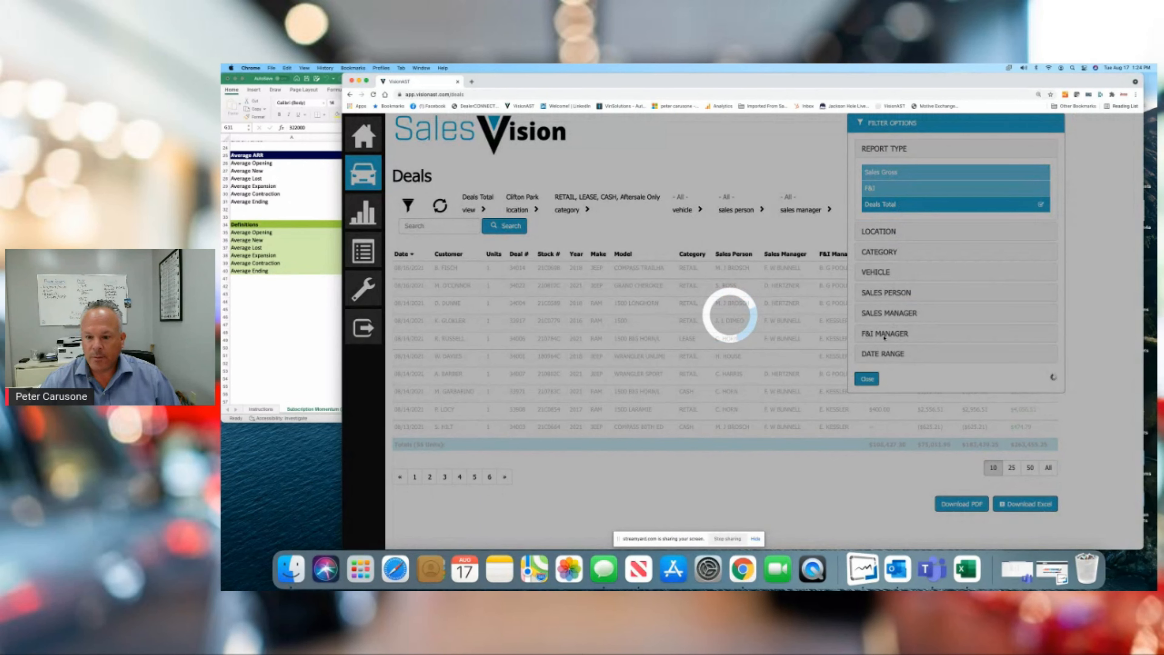
click(866, 378)
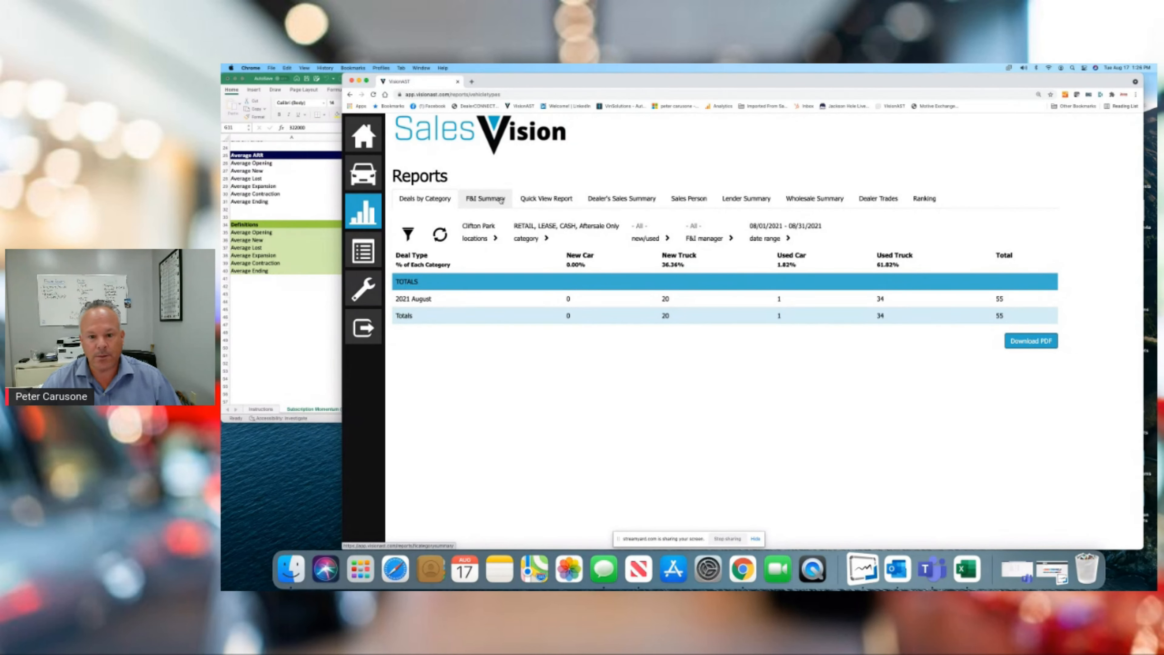
click(546, 199)
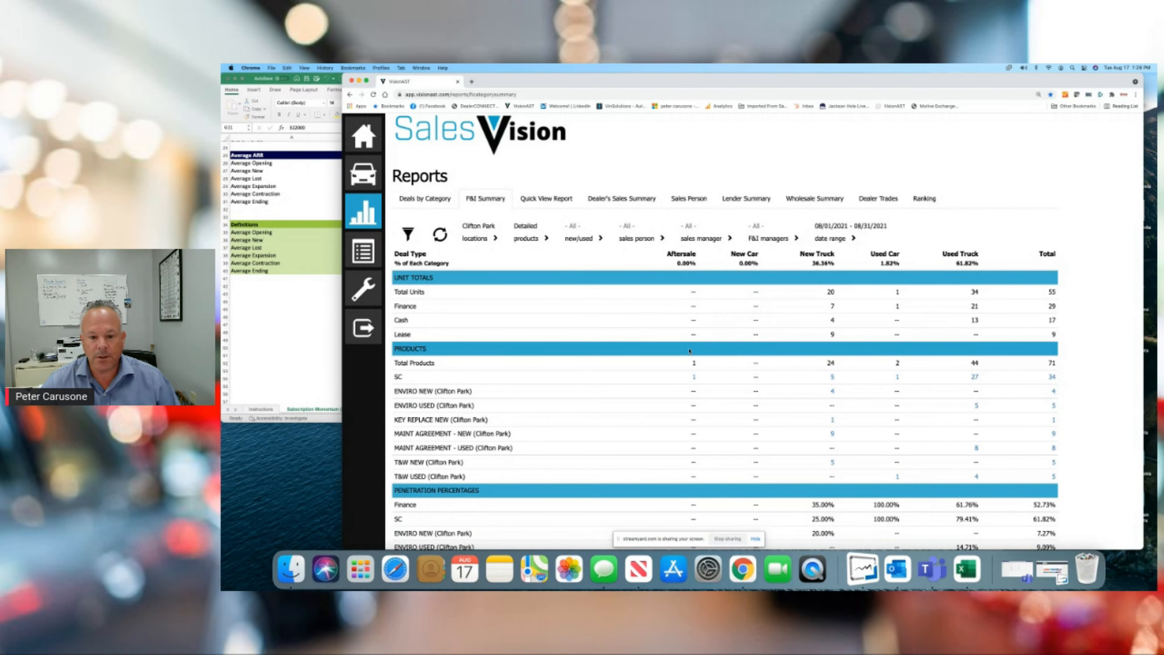
Scroll down through the F&I Summary report's units, products and penetration figures
scroll(down, 3)
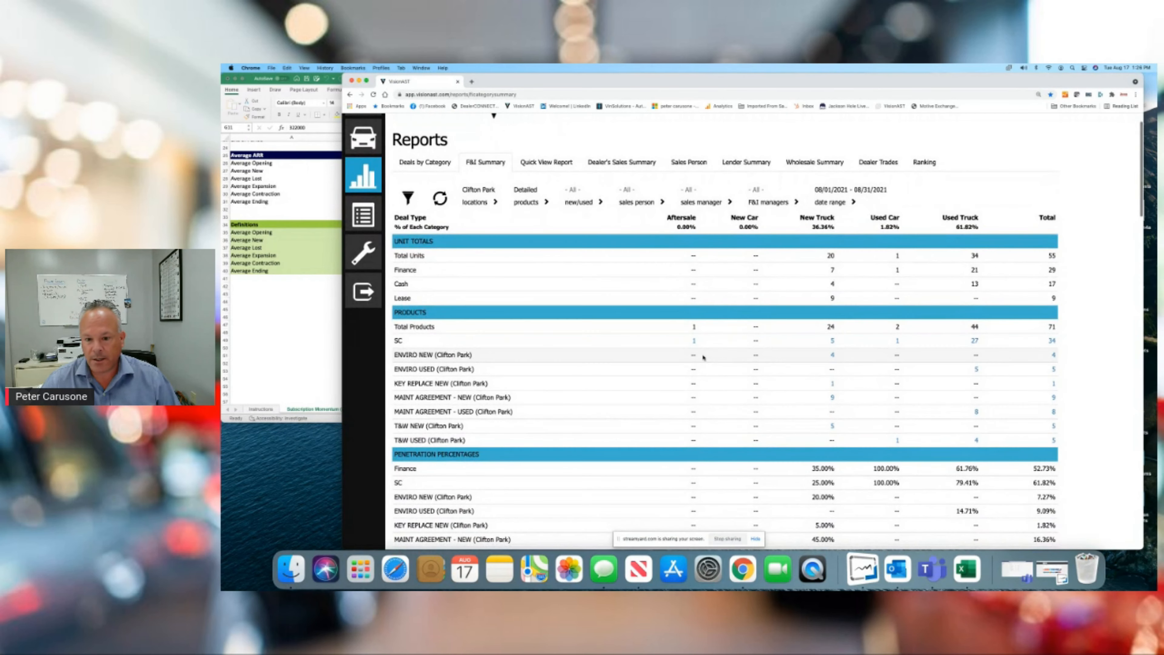
mouse_move(480, 335)
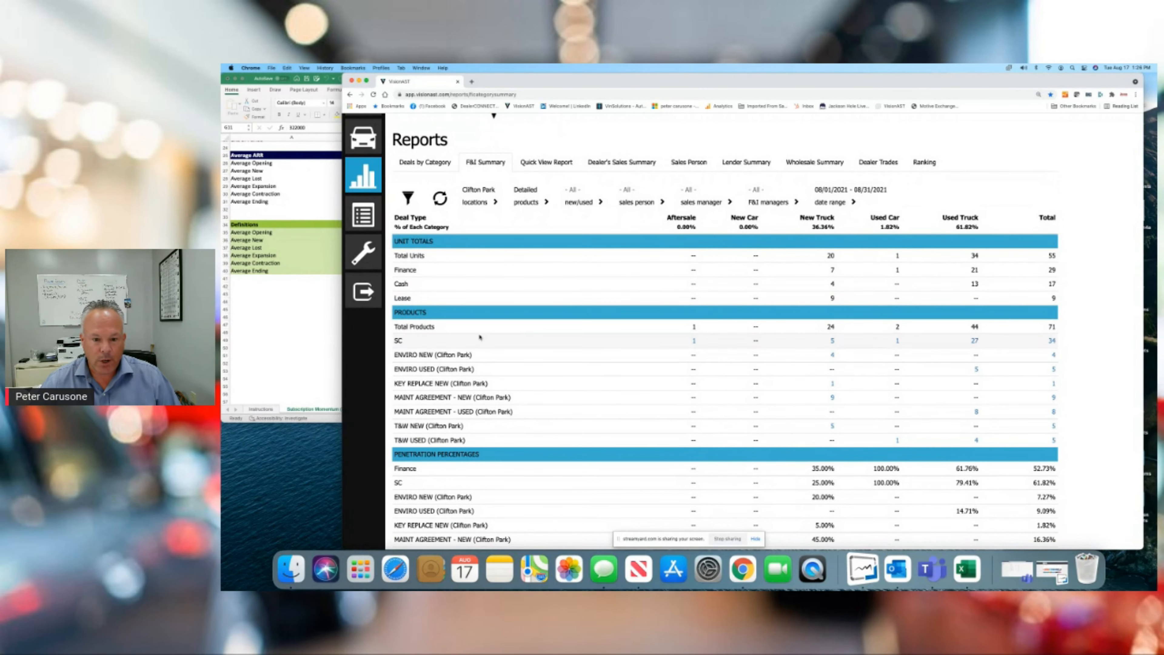
scroll(down, 3)
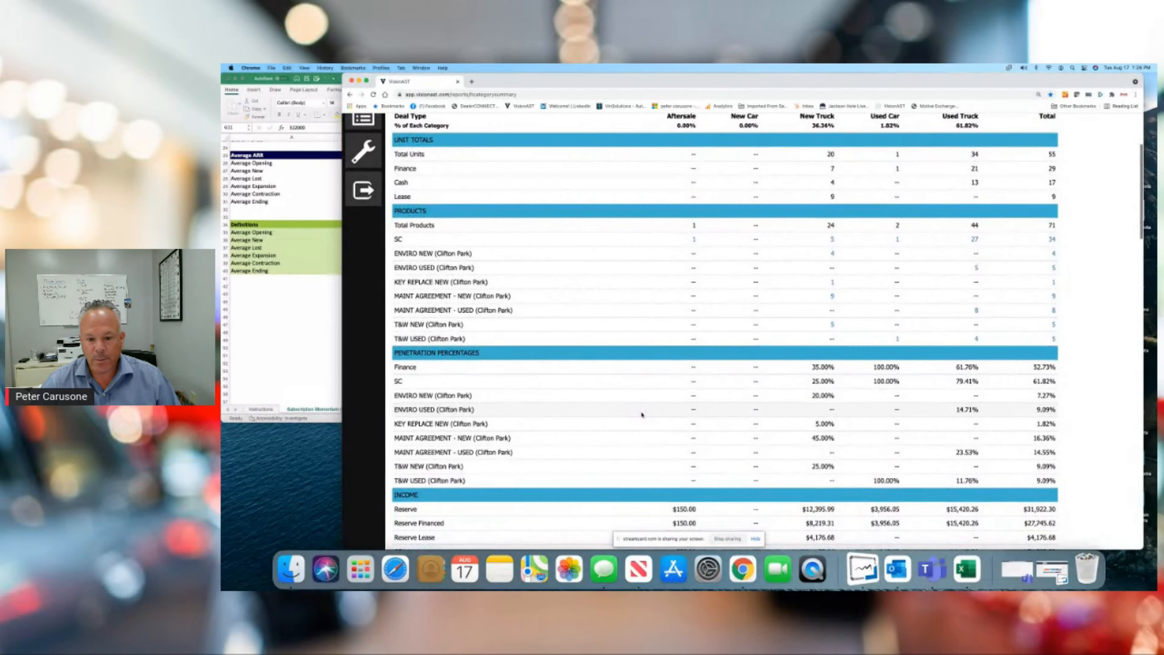
scroll(down, 3)
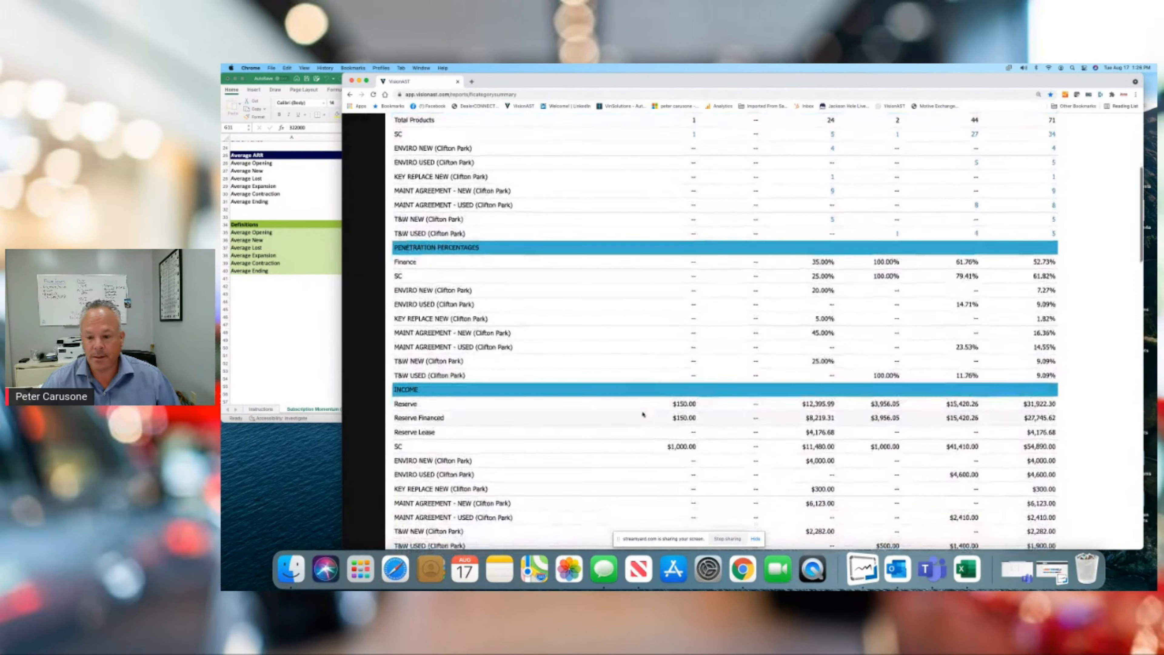
scroll(down, 3)
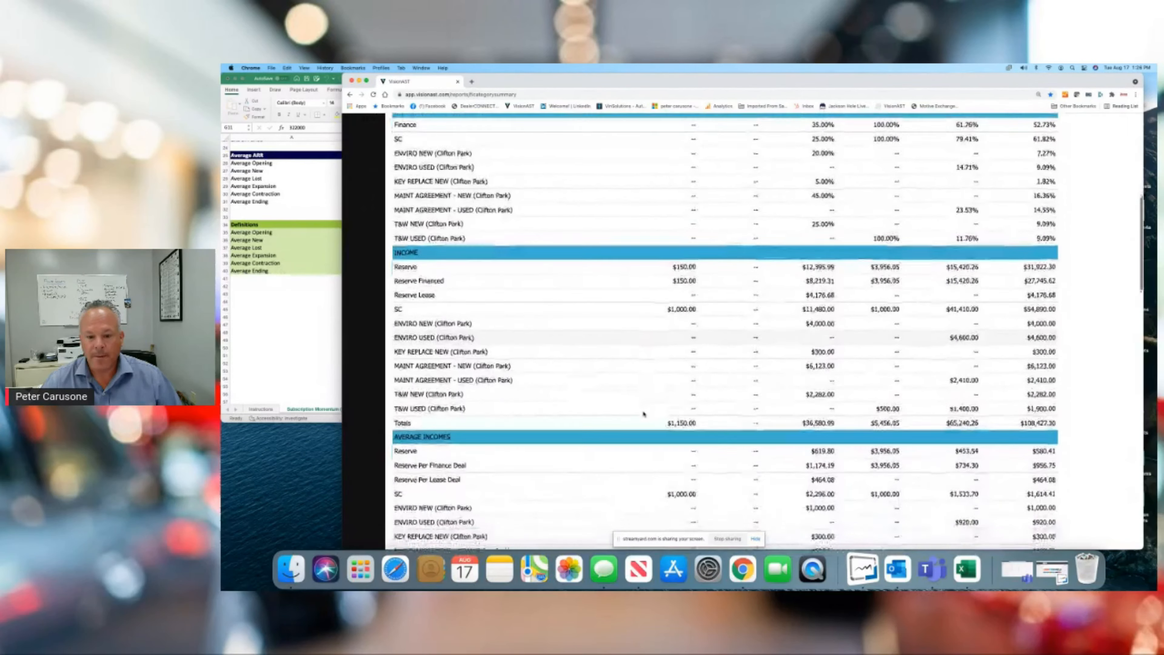
scroll(down, 3)
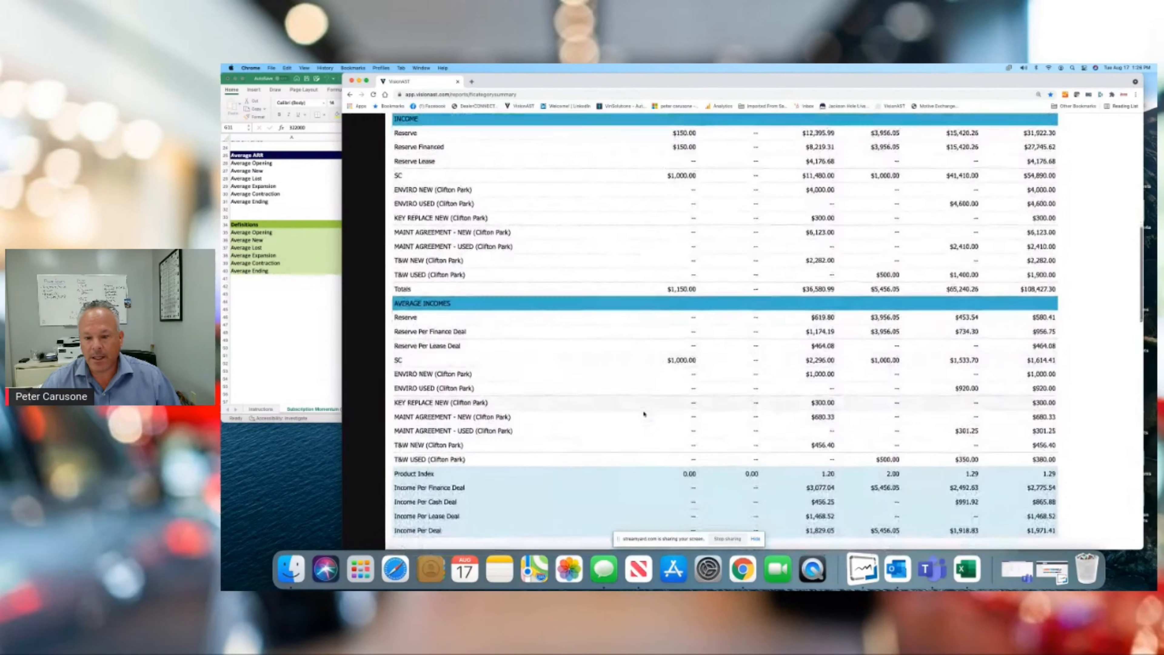
scroll(down, 3)
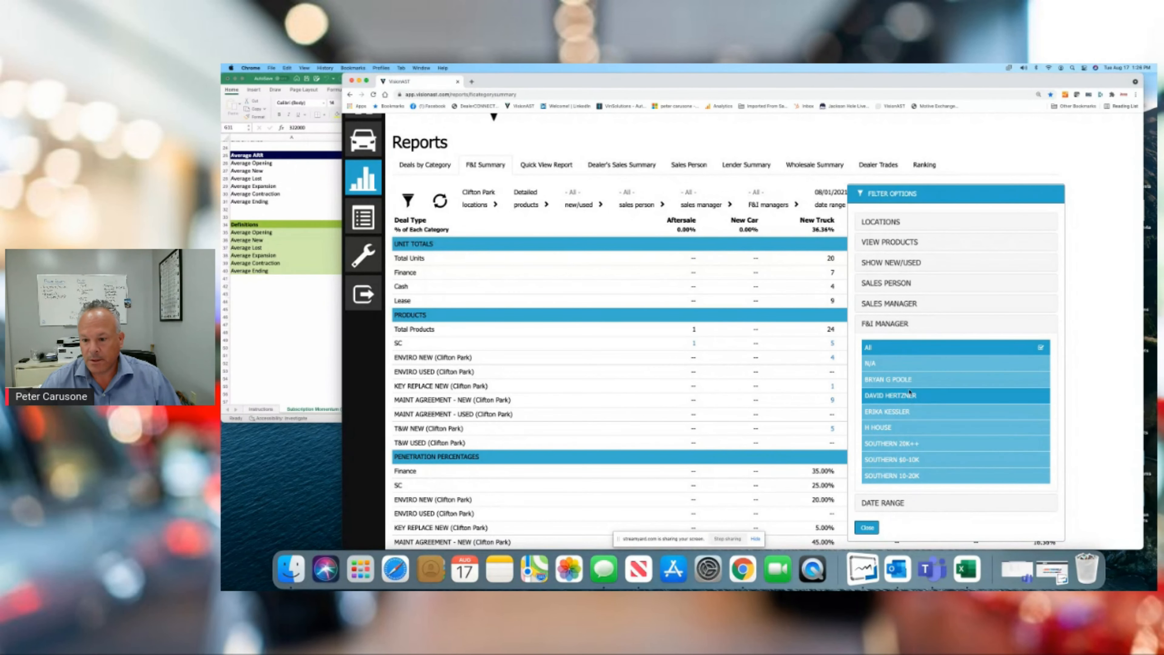
Filter the F&I Summary to one F&I manager, drill into the seven SC deals and sort by total gross
click(888, 379)
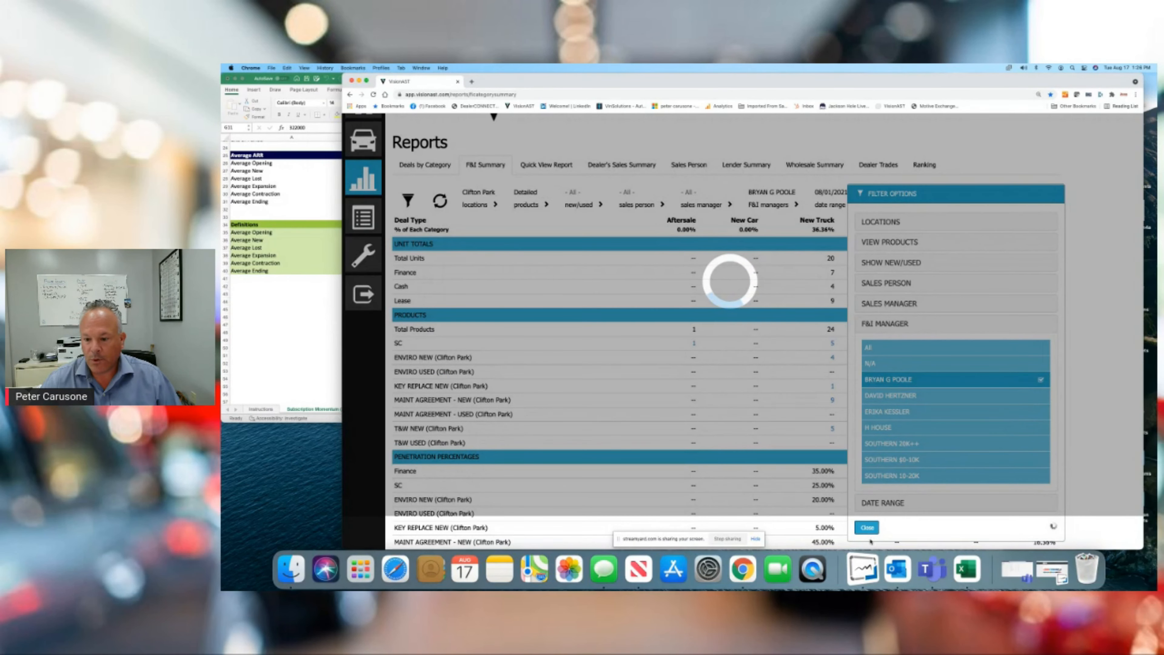
click(866, 527)
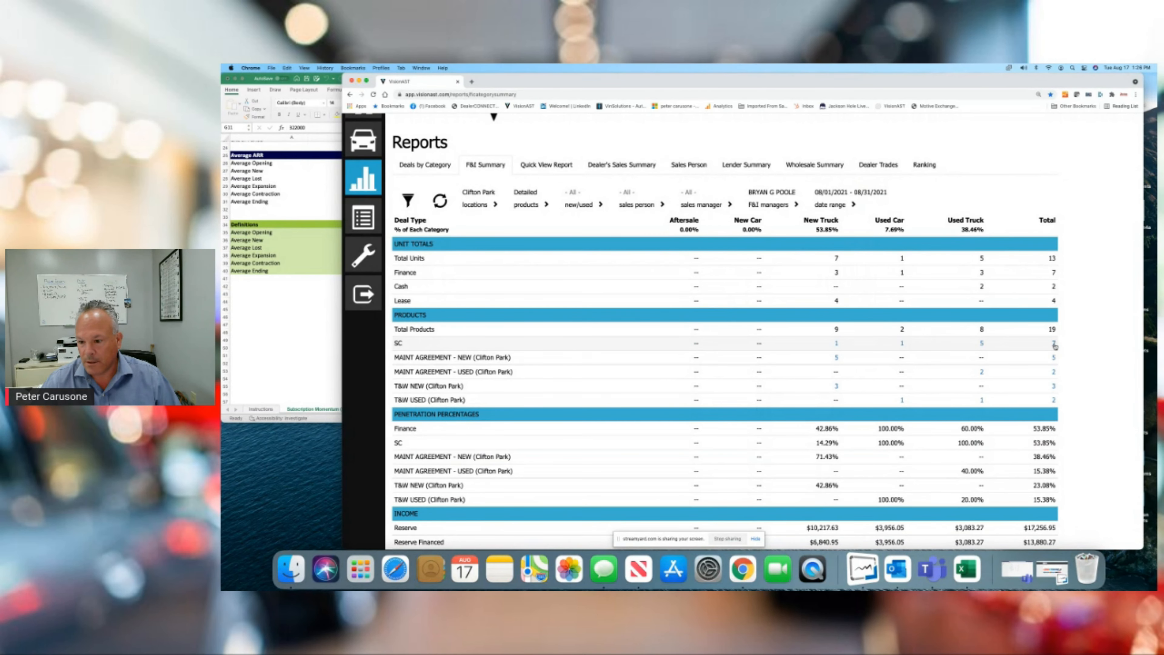
click(1051, 342)
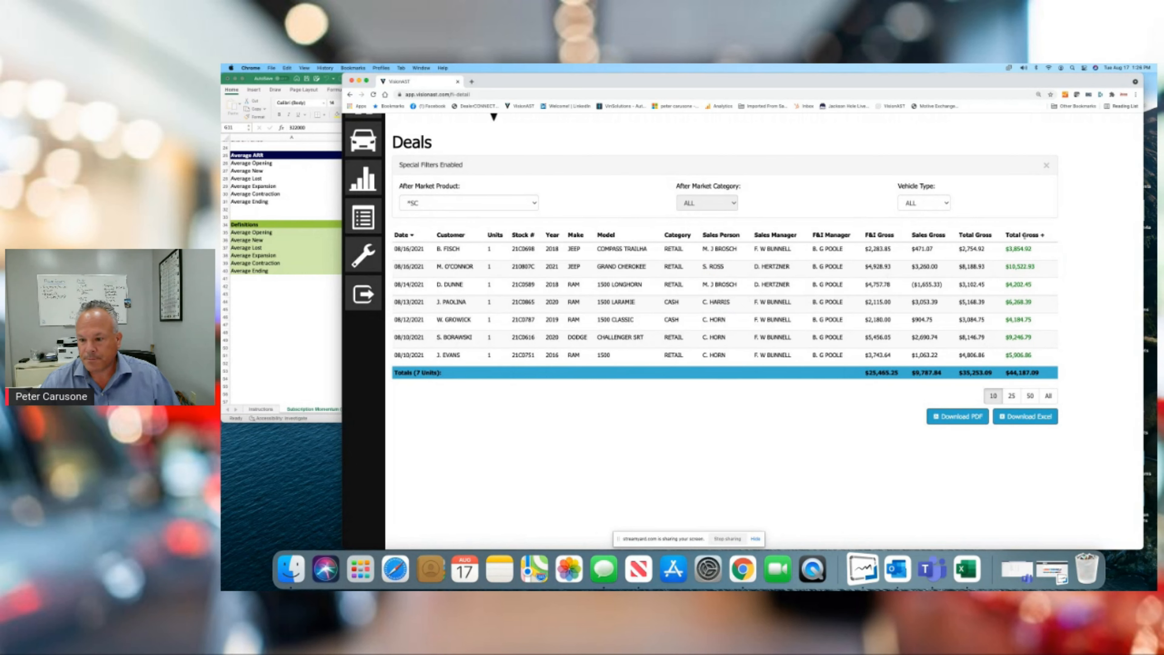
click(1025, 234)
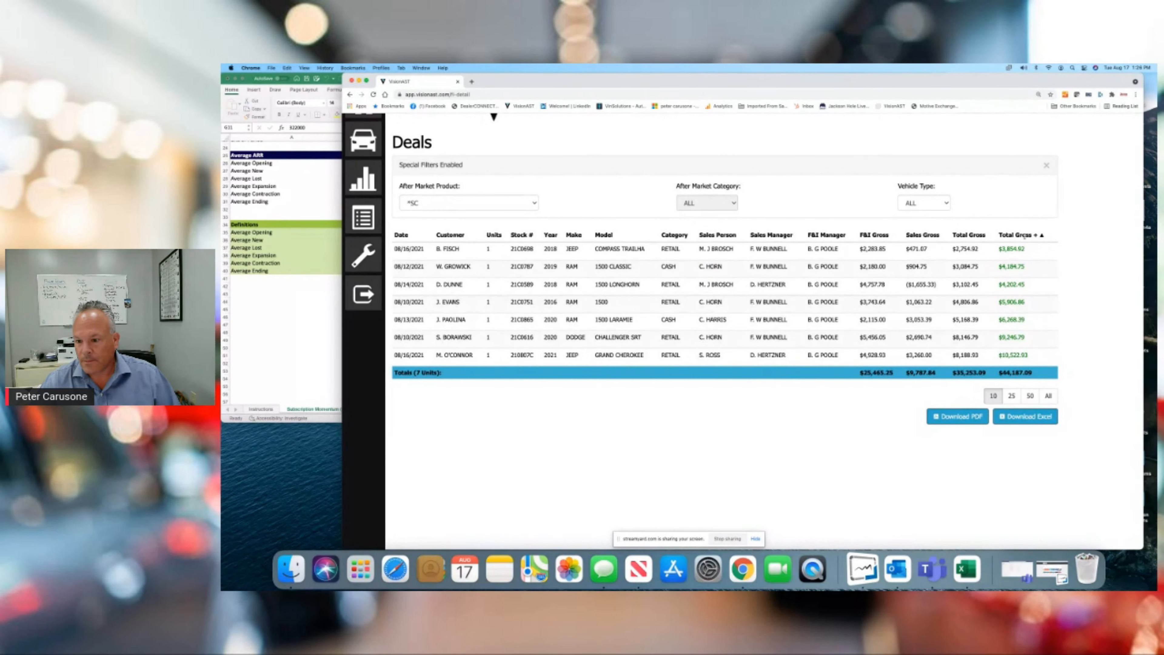
click(1019, 235)
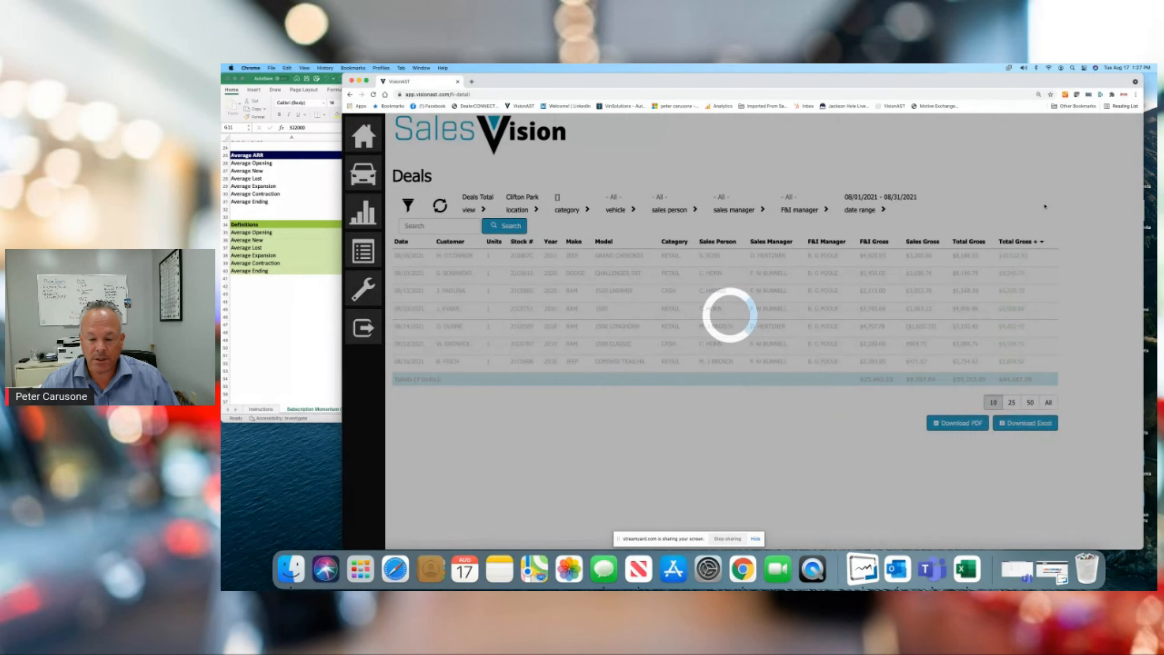
Return to Reports and view the Dealer's Sales Summary, then the Wholesale Summary (34 units, $6,161.36)
click(363, 213)
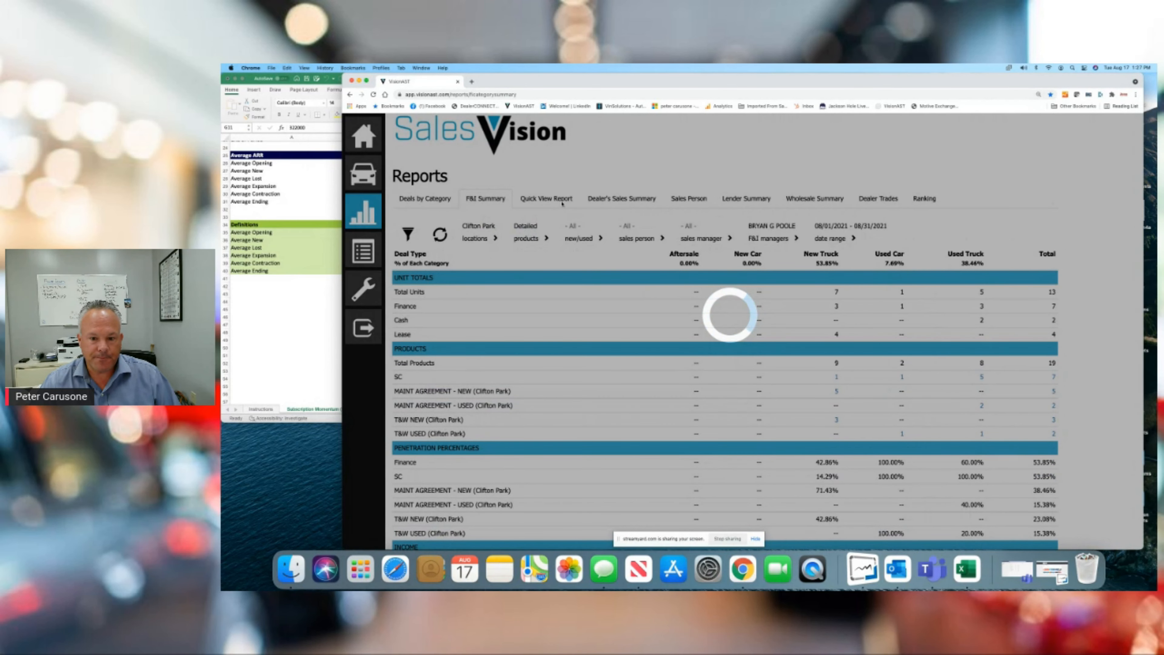
click(621, 199)
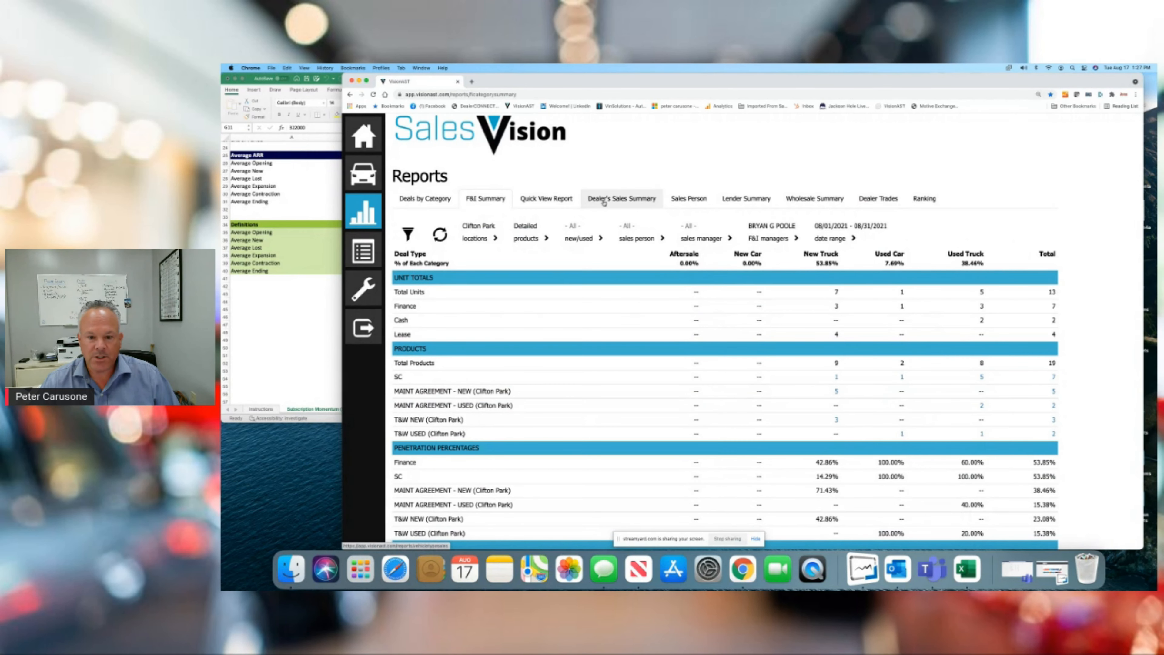
click(621, 198)
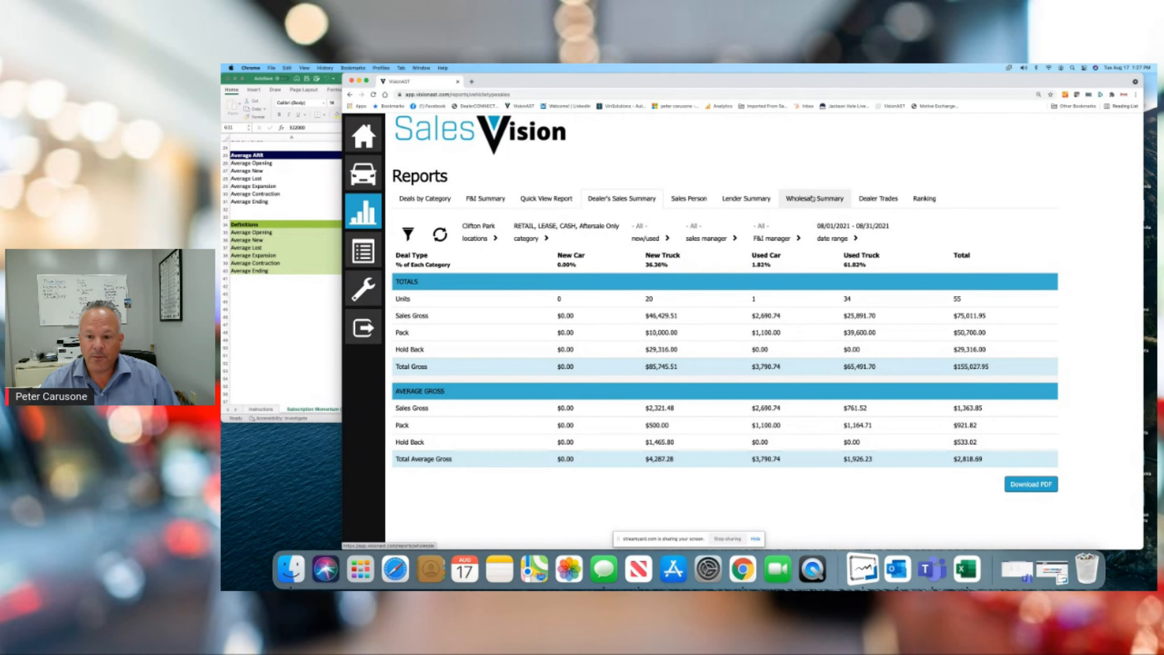
click(814, 198)
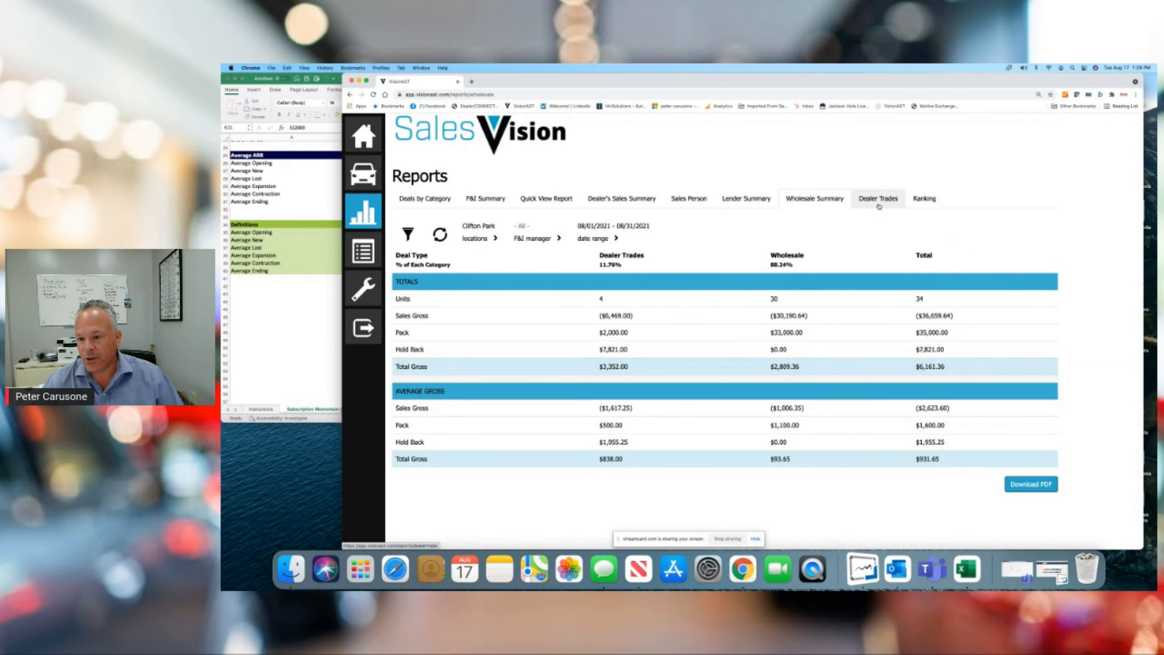
View the Ranking report and switch its Personnel filter from F&I Manager to Sales Manager
click(923, 198)
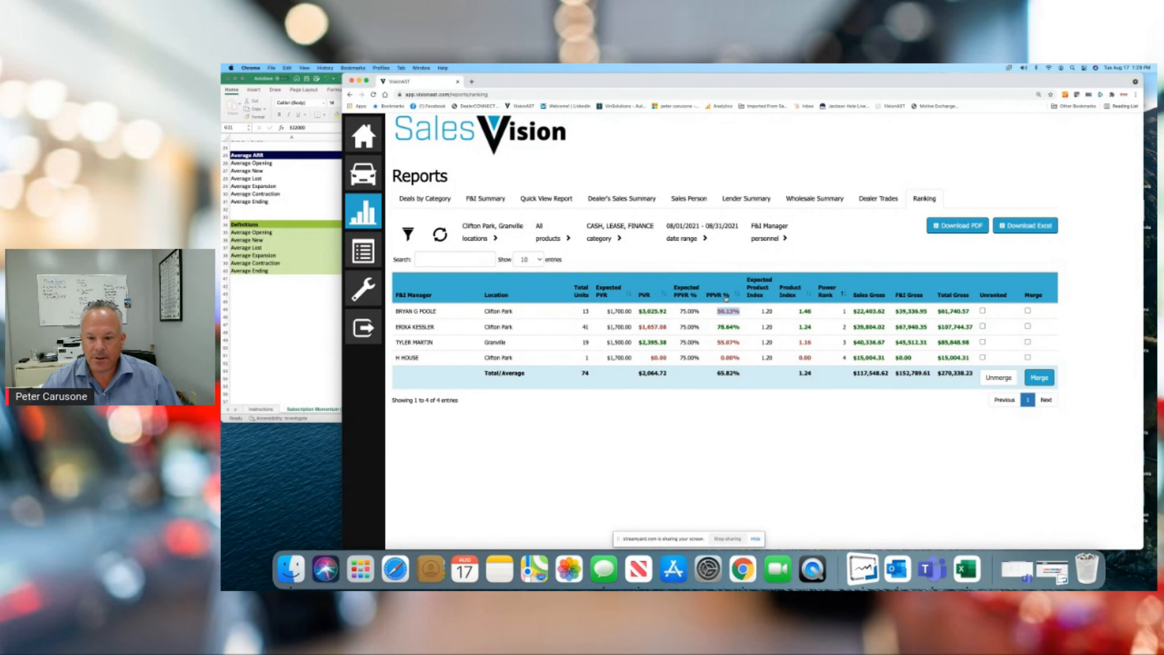
click(645, 291)
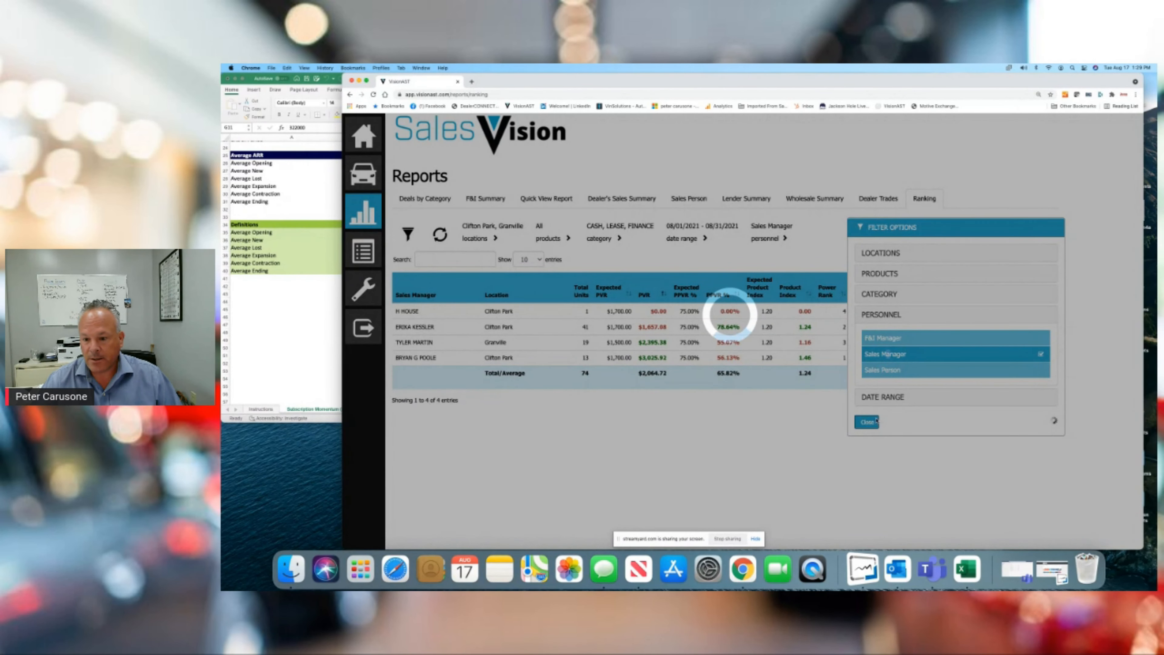
Apply the Sales Manager filter, review the Products filter list, then go to the Settings page
click(866, 422)
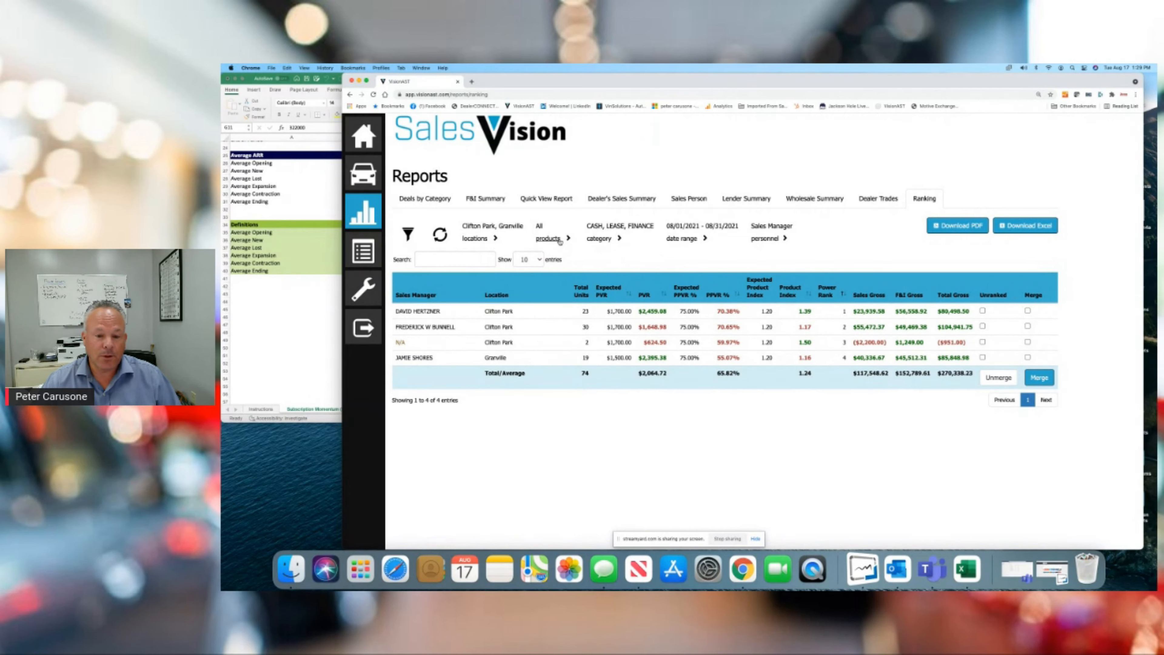
click(550, 238)
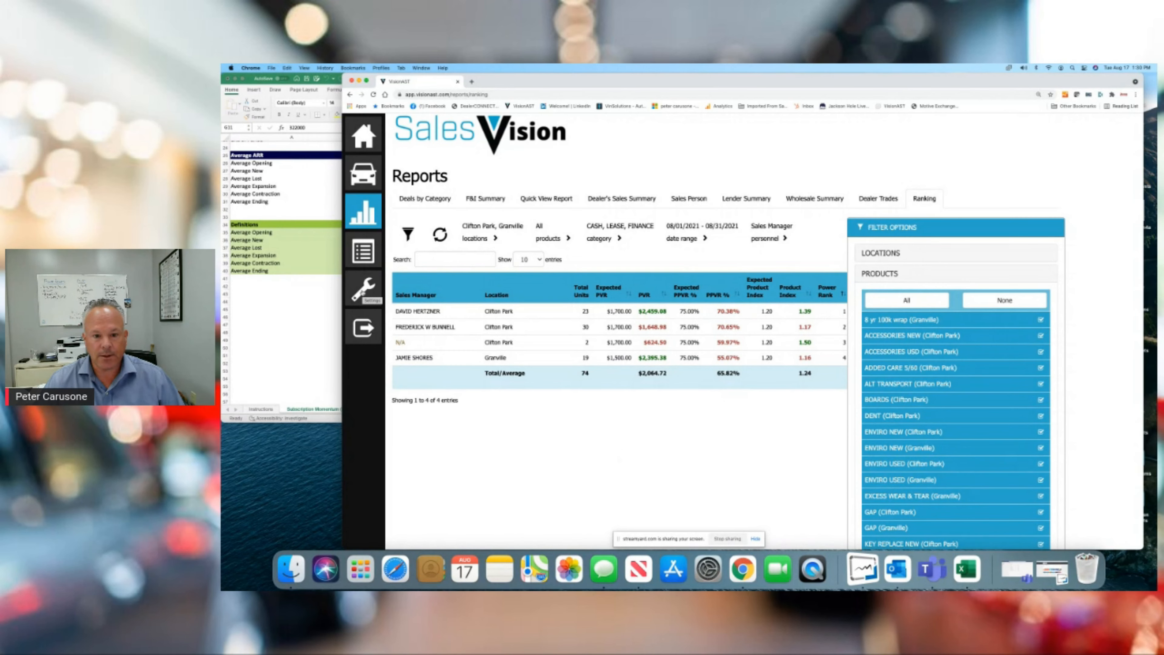
click(363, 288)
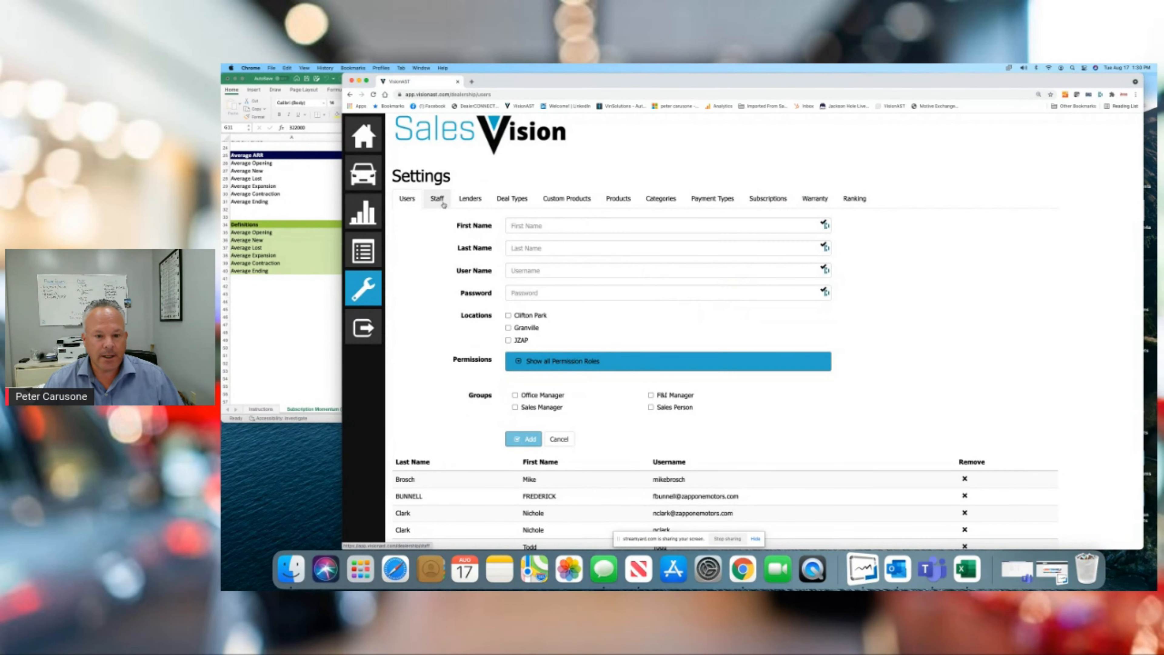
Start a new report subscription in Settings > Subscriptions with recipient email 'pete@v'
click(437, 198)
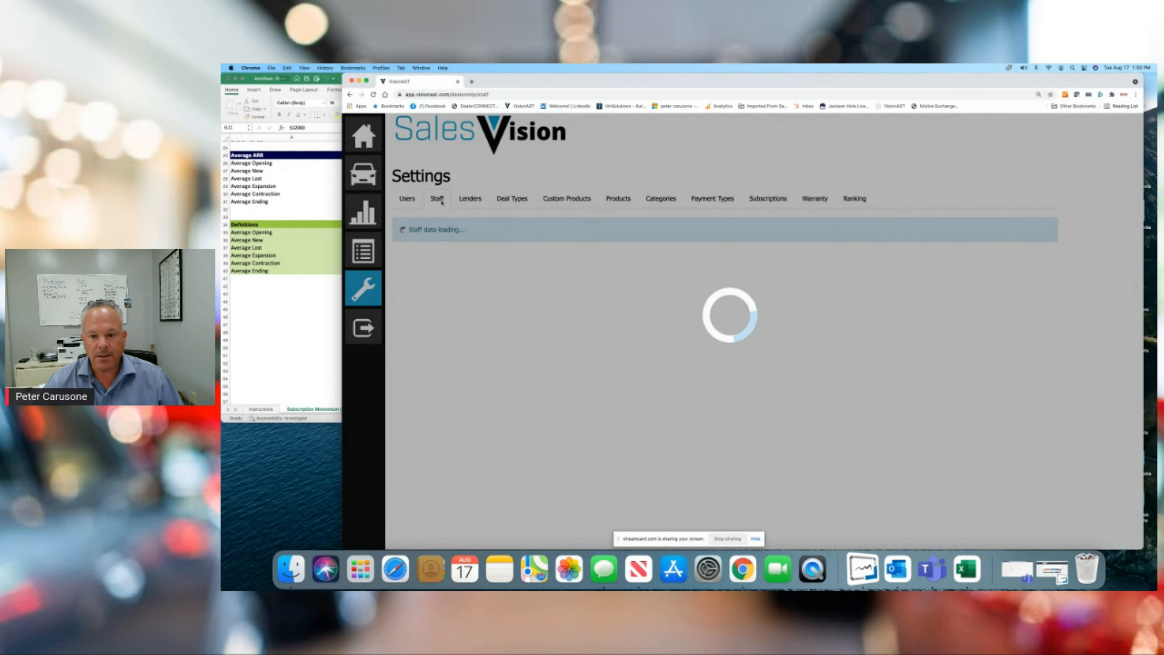
click(767, 199)
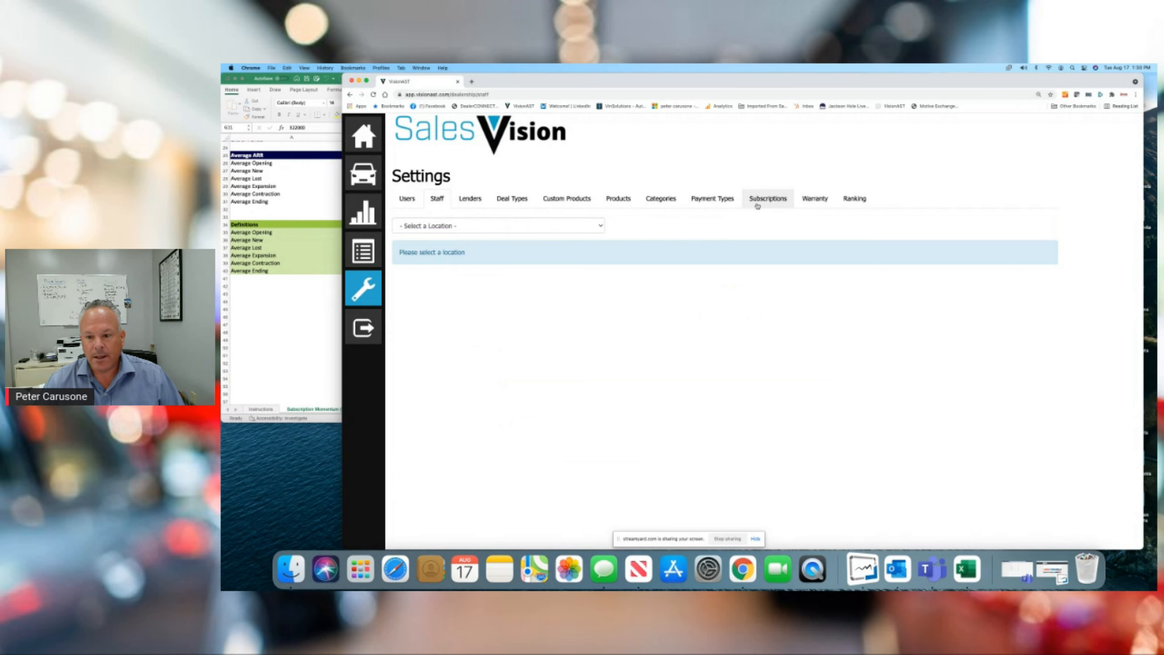
click(767, 198)
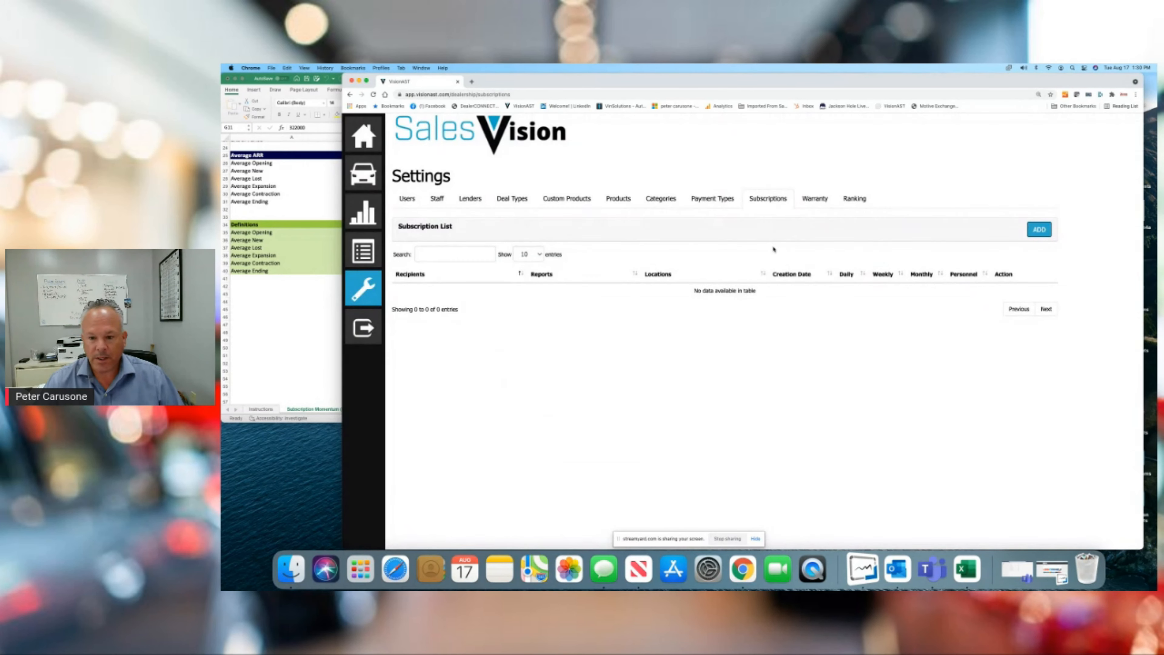
click(1038, 229)
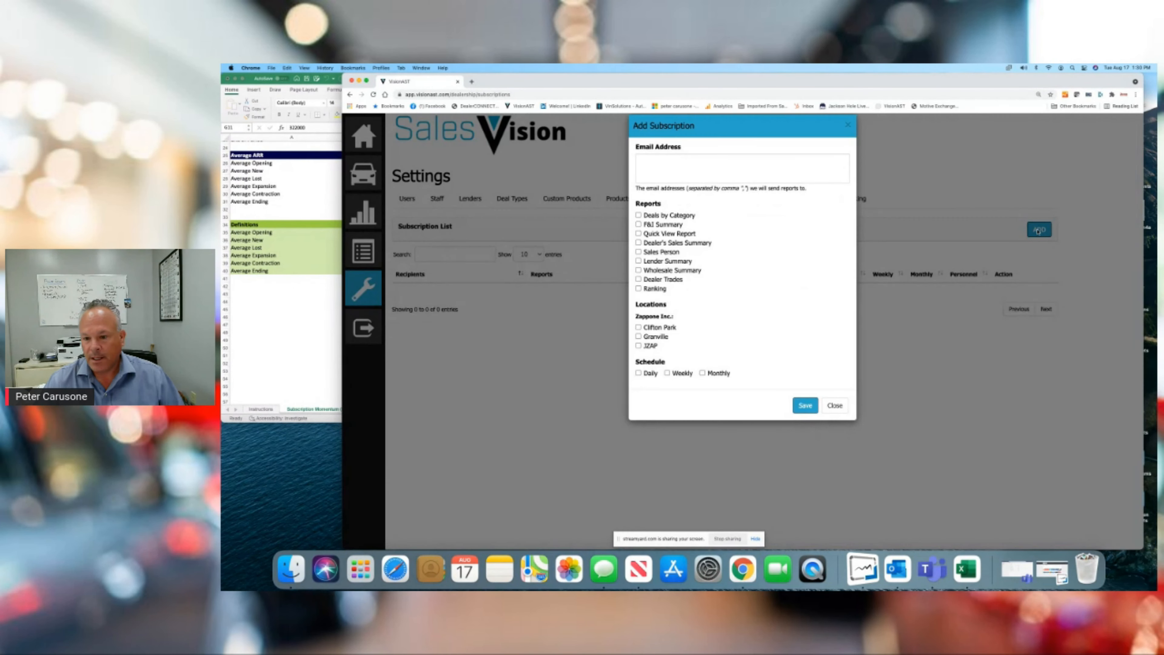
click(742, 167)
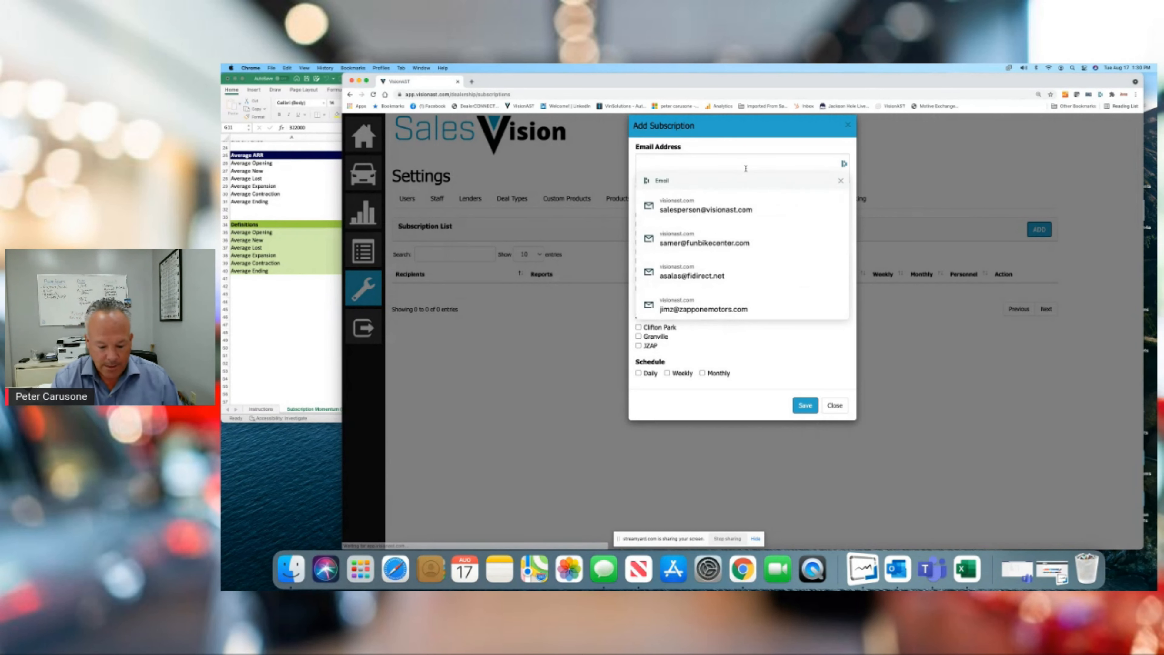
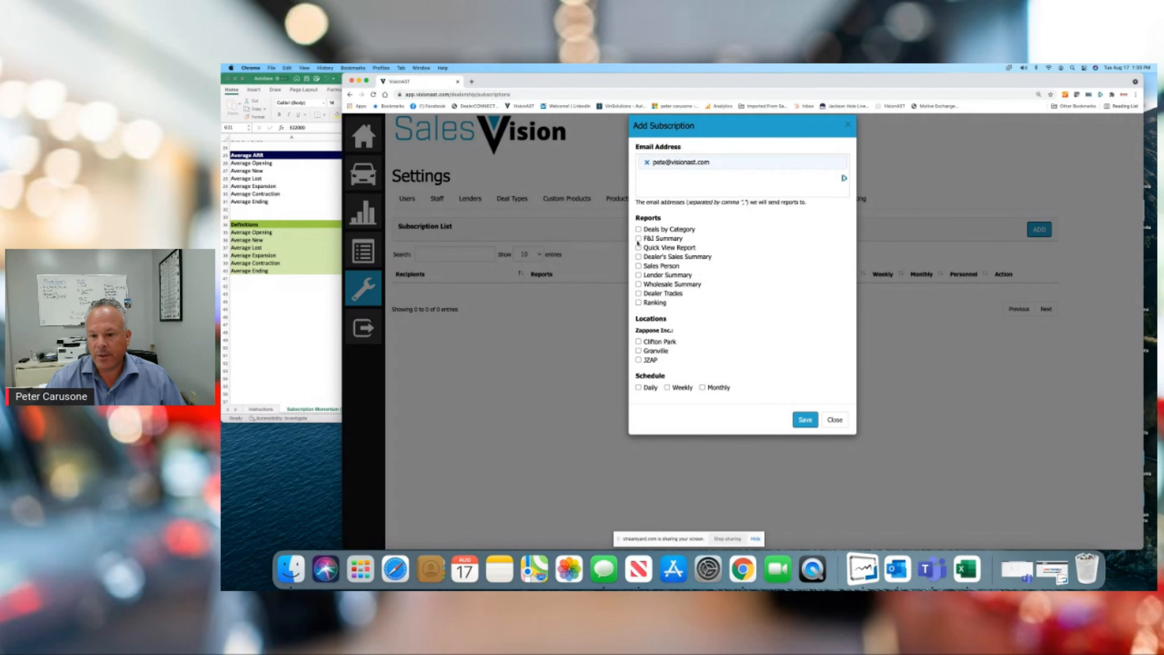
Include F&I Summary and Ranking for Clifton Park and Granville, sent weekly to F&I Manager, and save
click(638, 237)
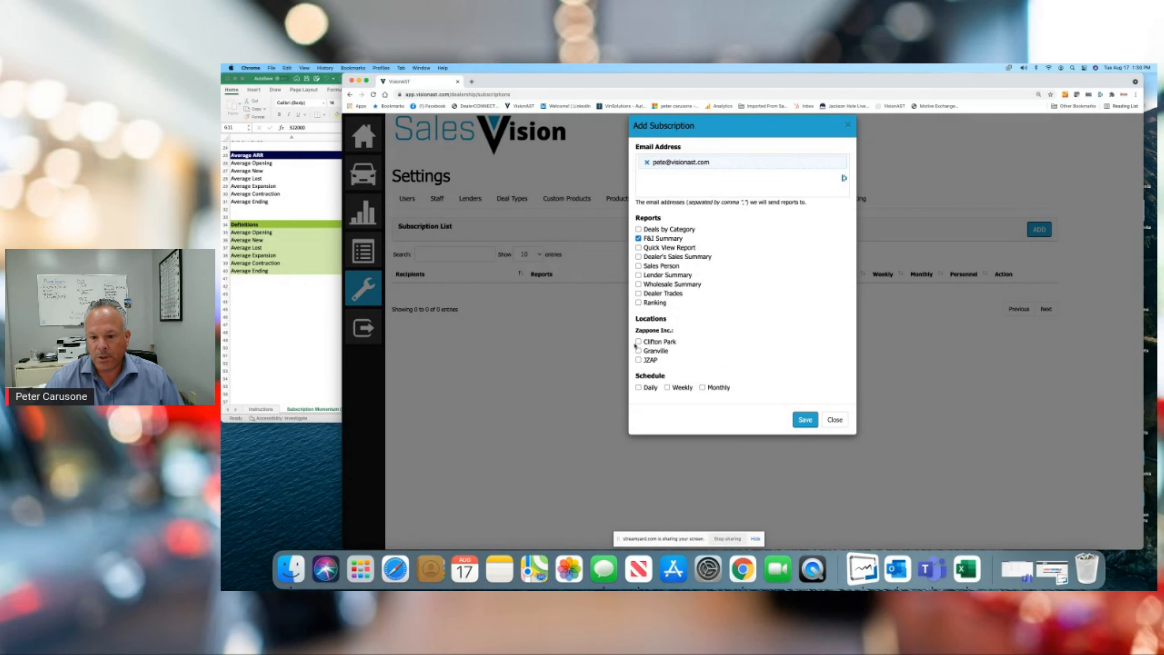
click(639, 341)
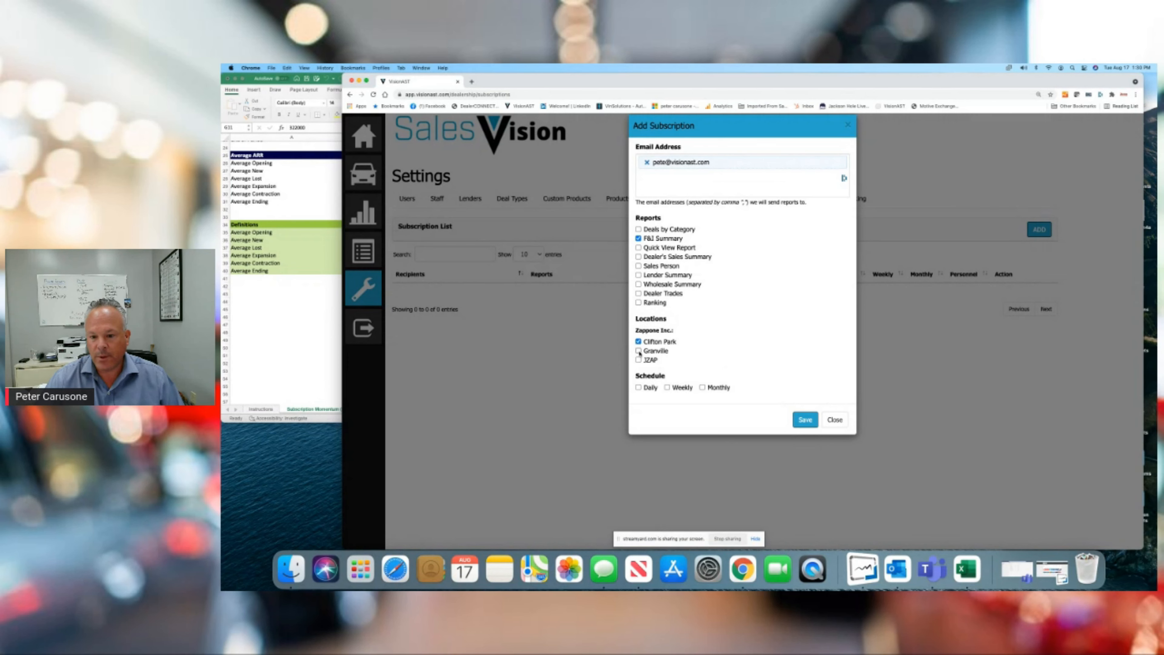
click(638, 350)
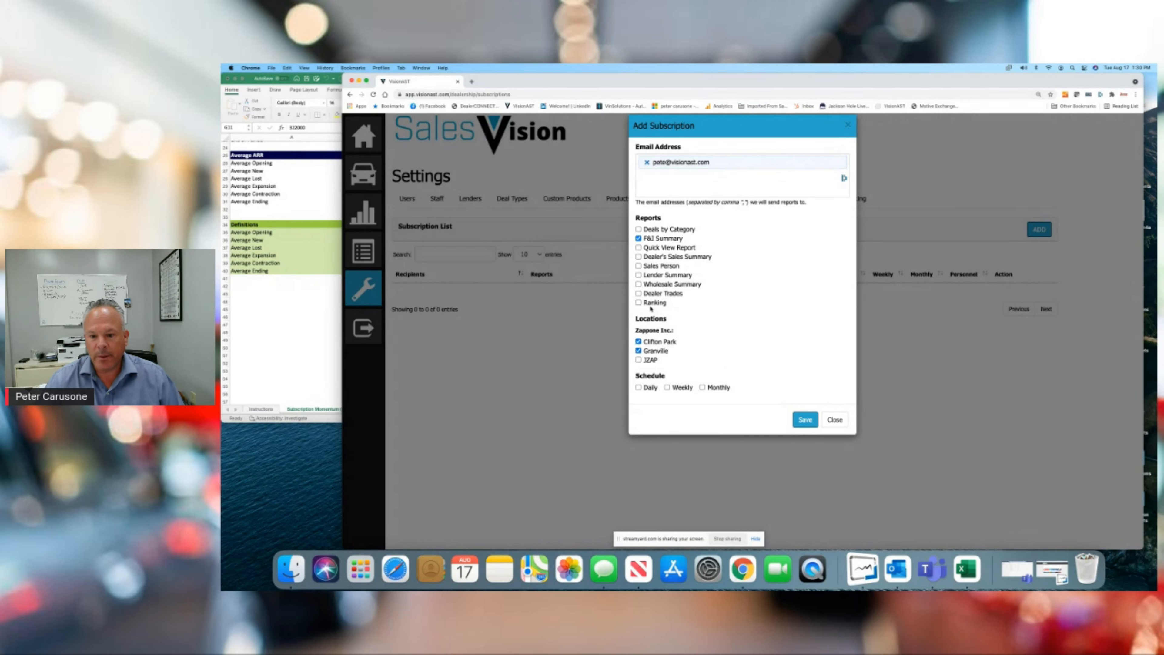
click(638, 302)
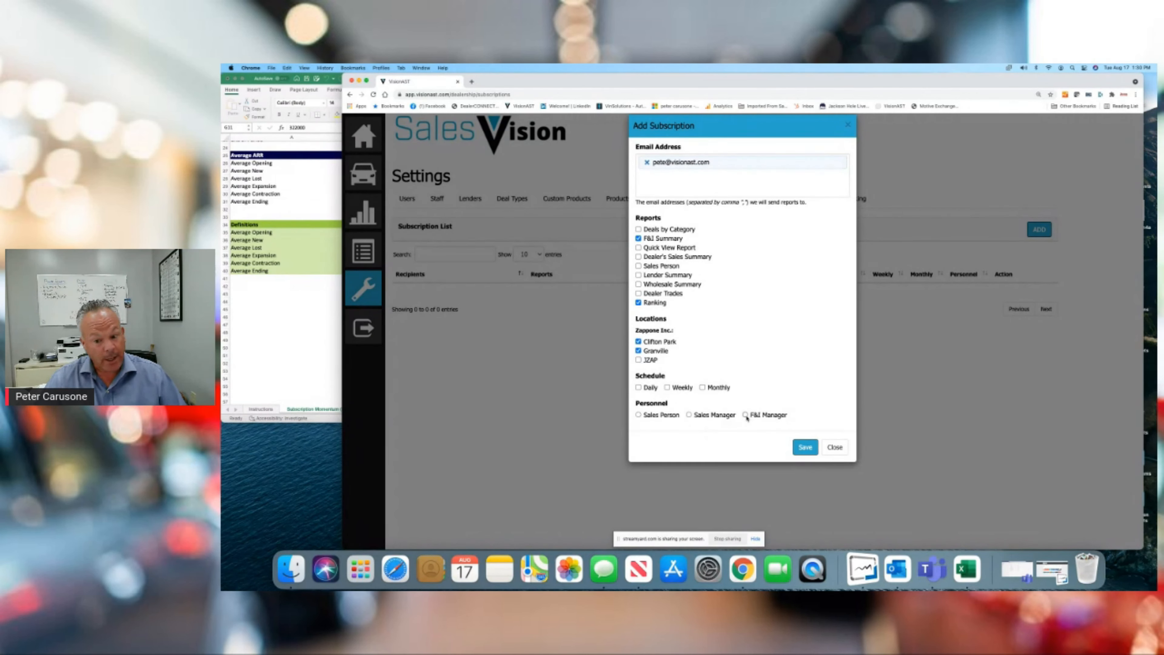
click(744, 414)
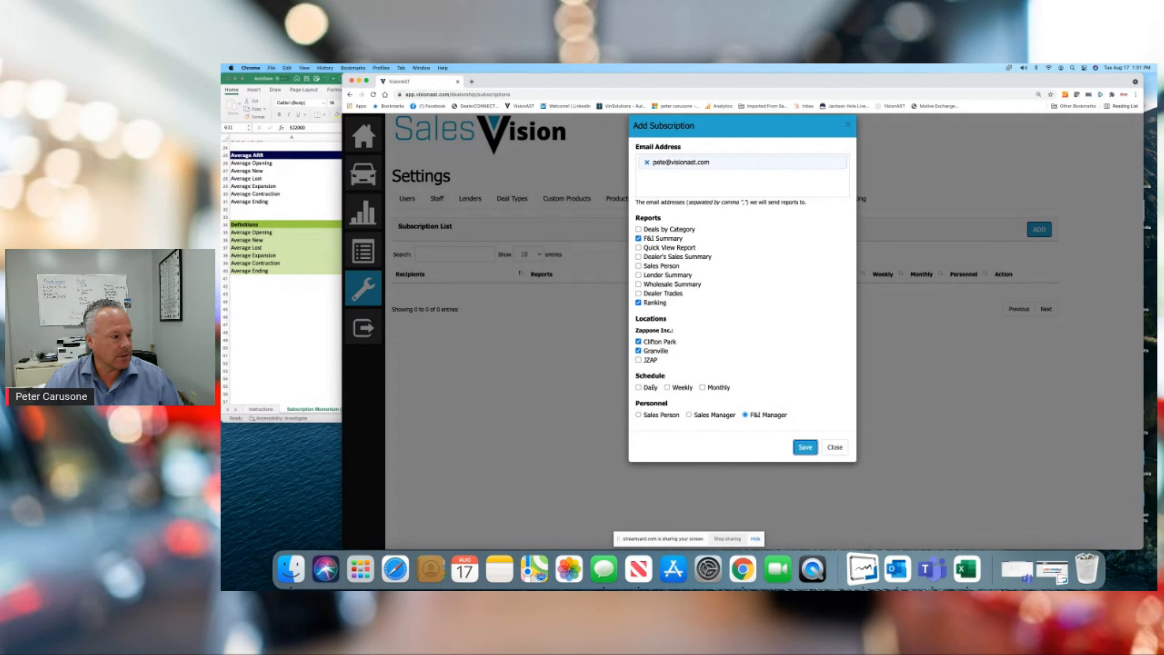
click(667, 386)
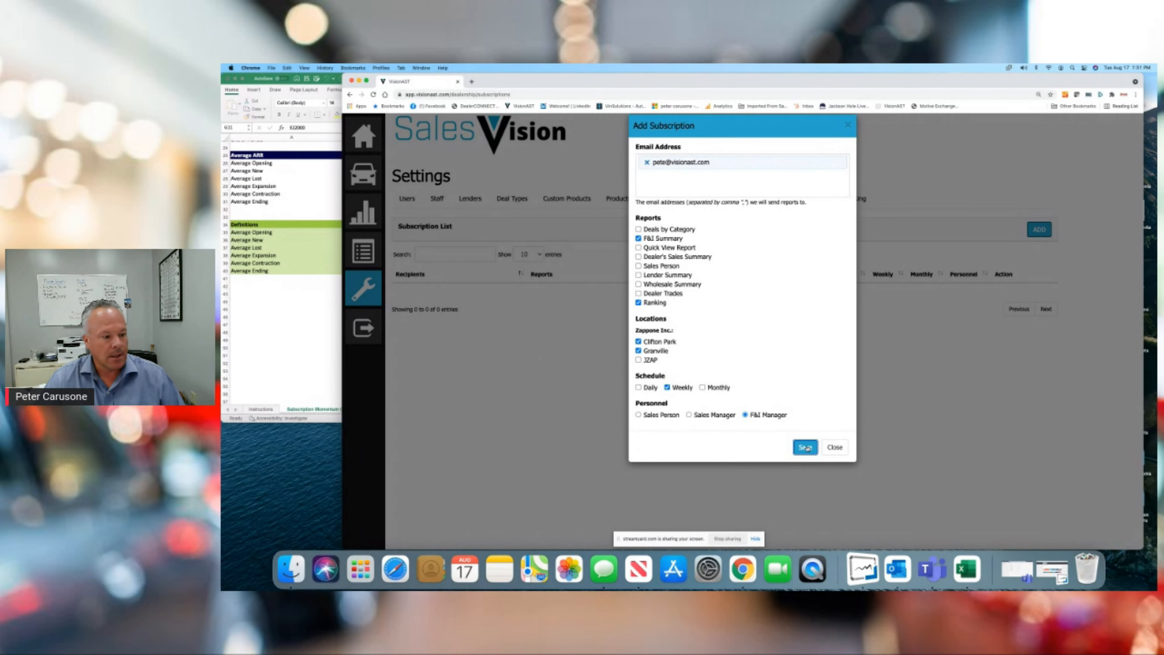
click(804, 447)
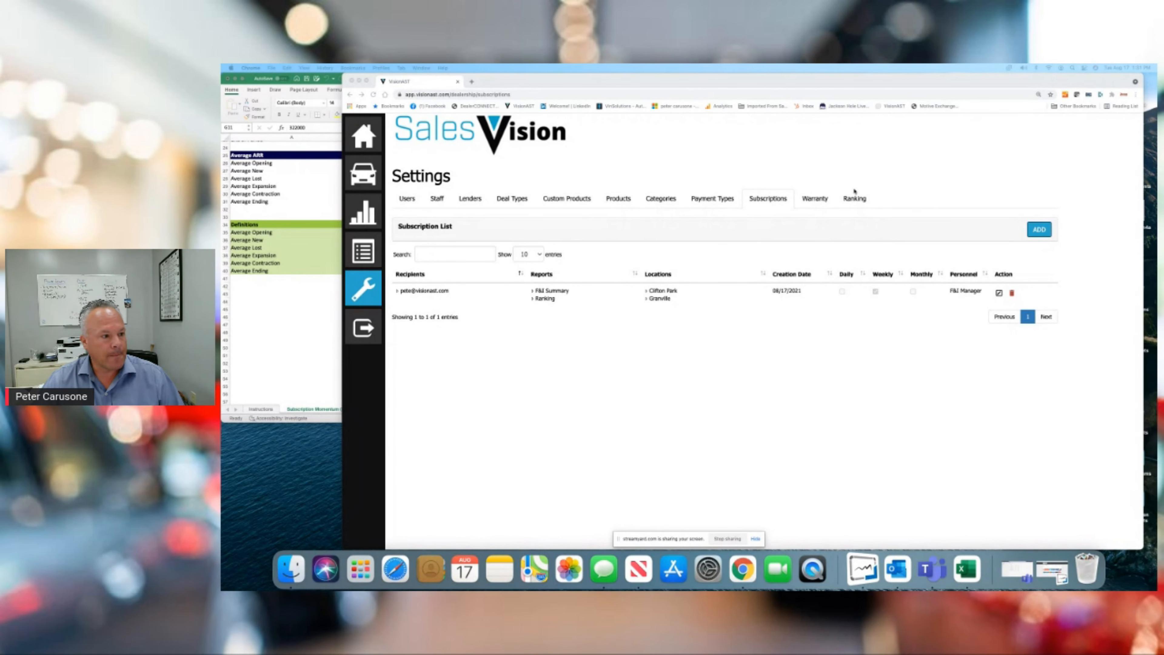
Review and resave Clifton Park's ranking minimums: $1,700 PVR, 75% PPVR and 1.2 index
click(854, 198)
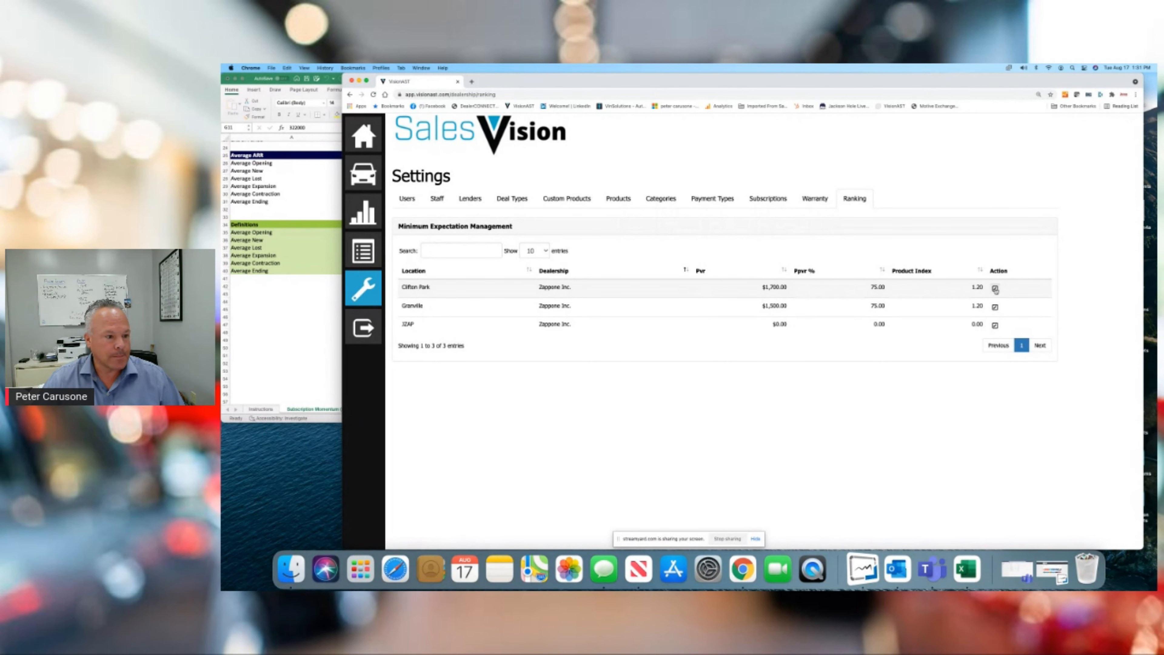
click(994, 287)
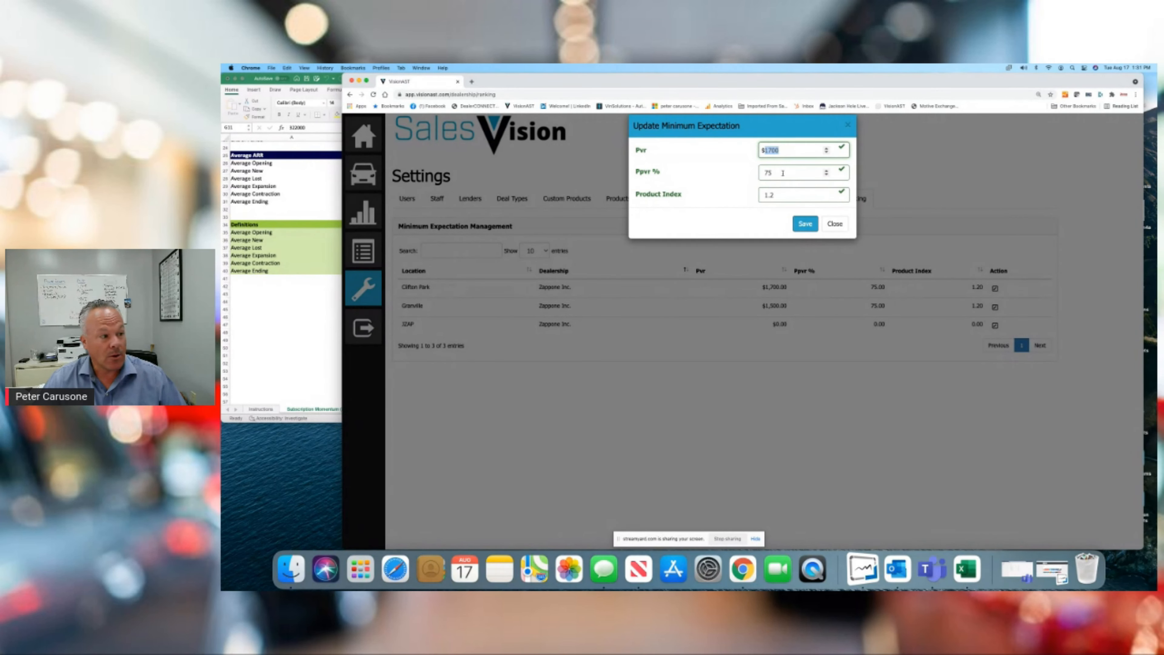
click(798, 172)
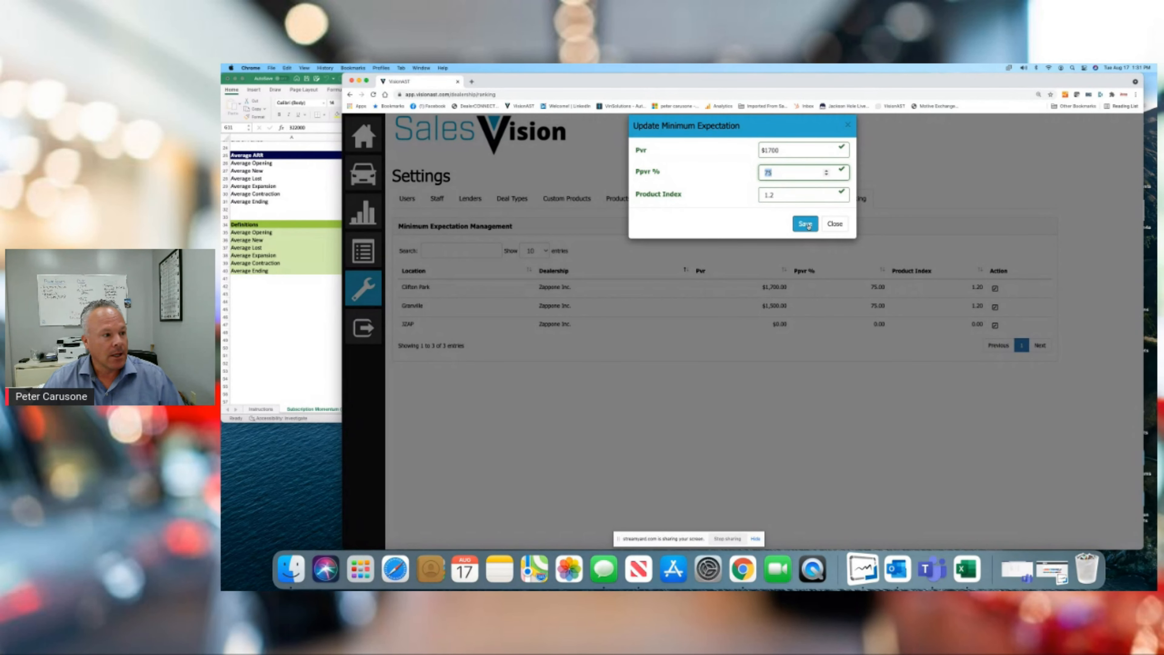
click(804, 224)
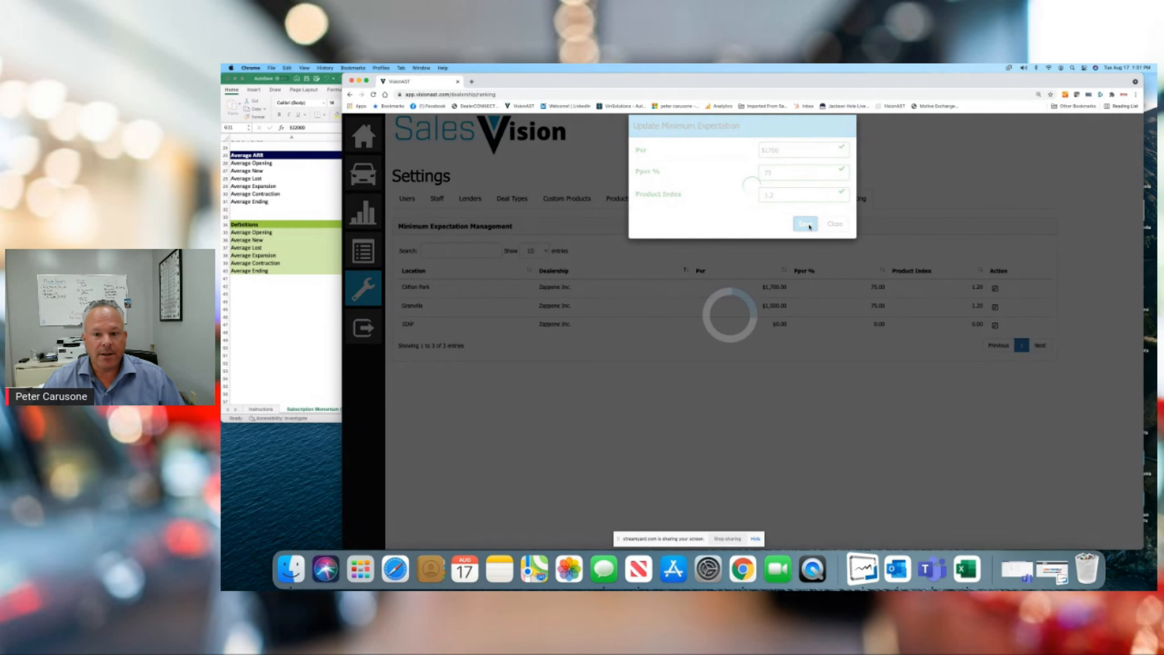
click(805, 225)
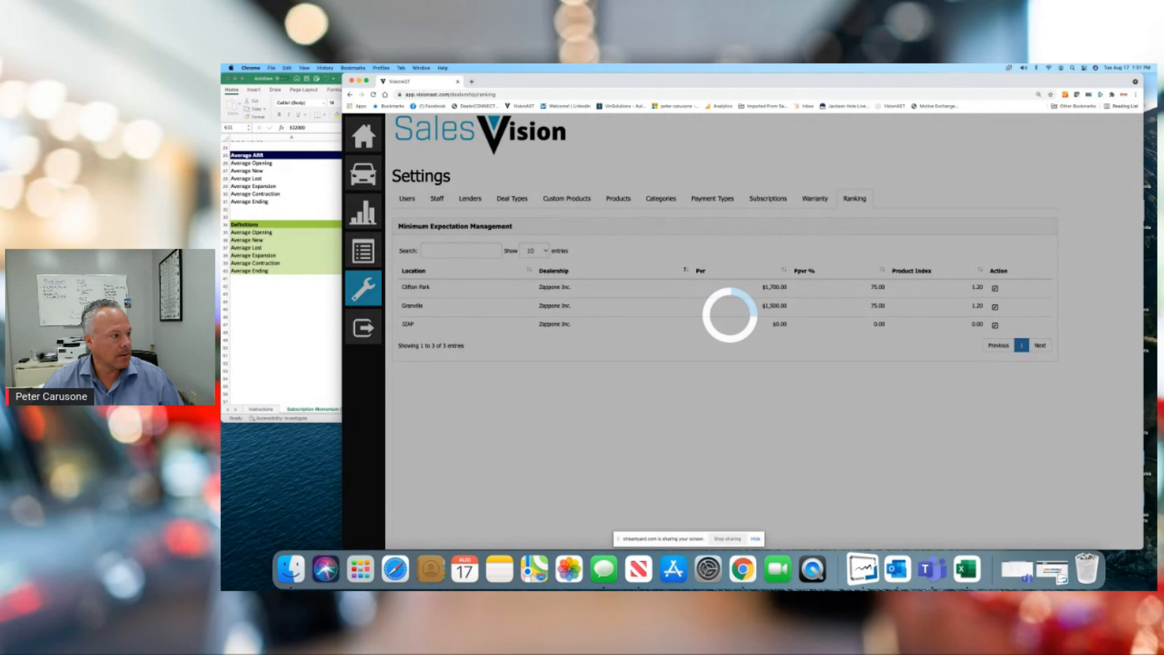
Review the Ranking report's expected PVR, PPVR and index targets, then return to the Home dashboard
click(363, 214)
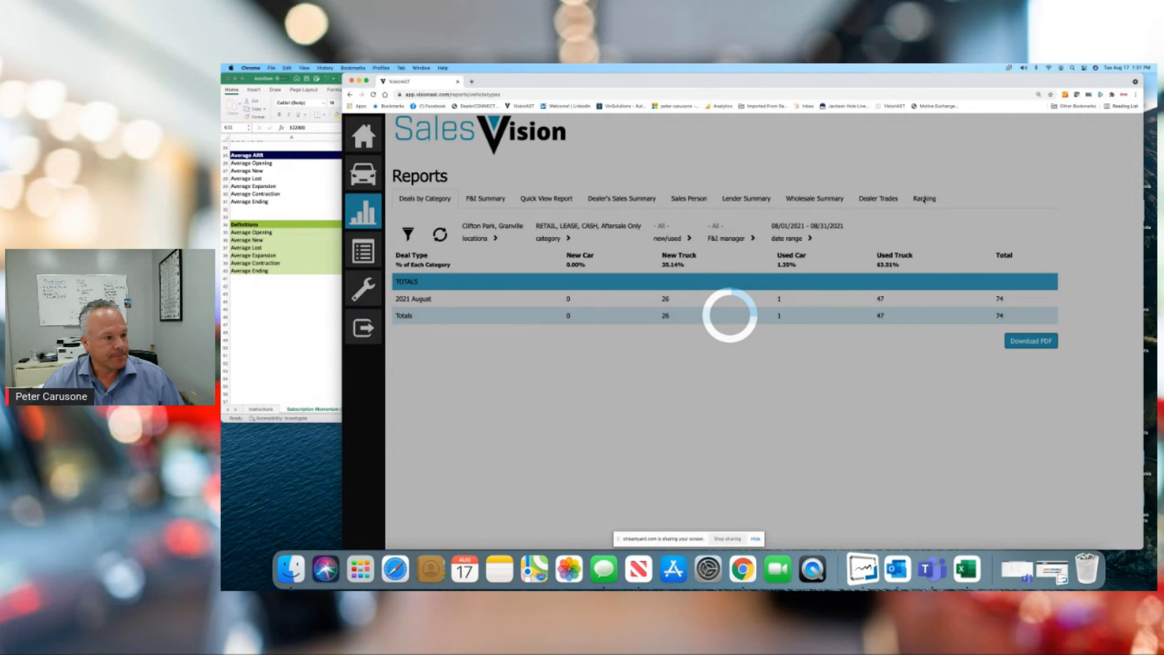
click(923, 198)
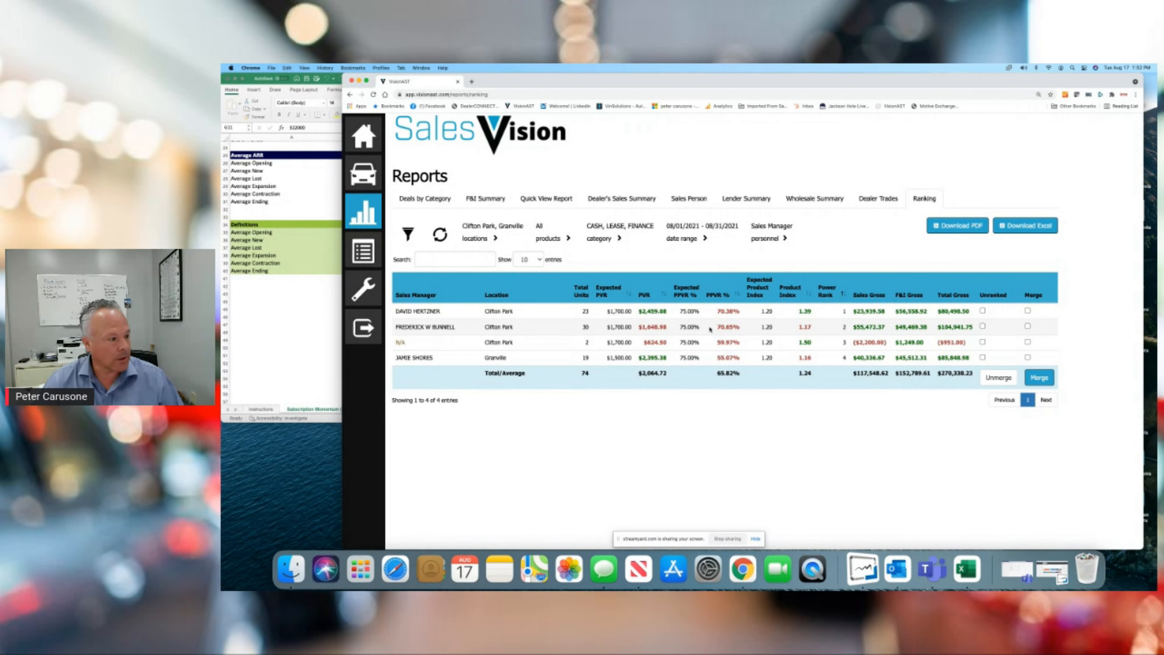
mouse_move(636, 258)
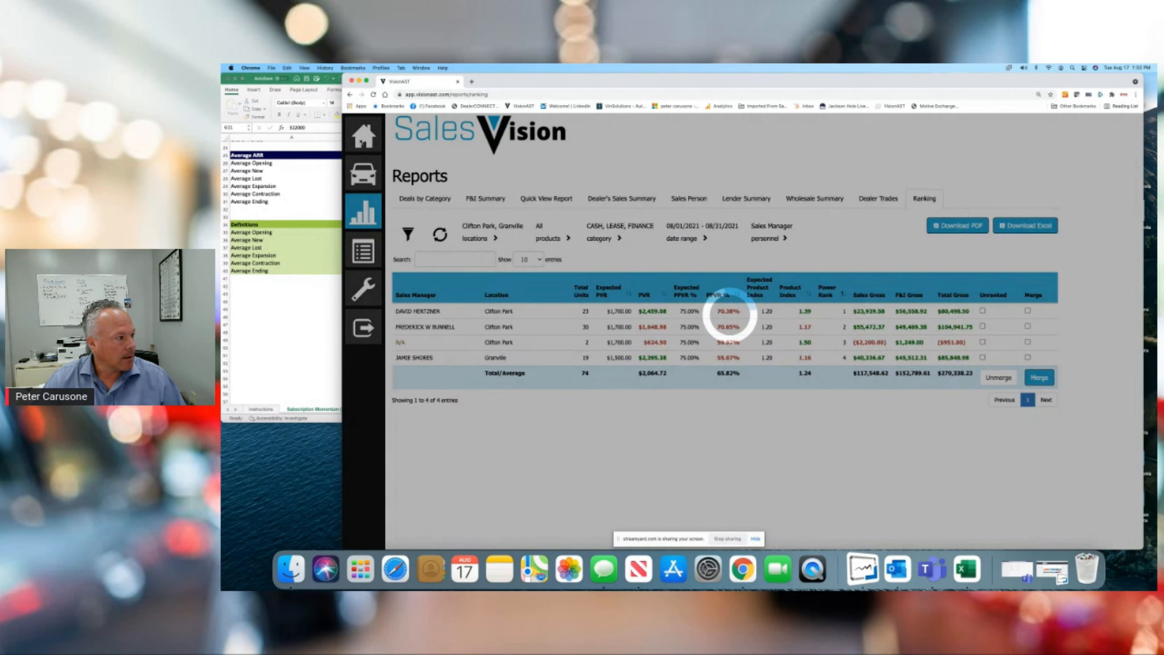
click(363, 133)
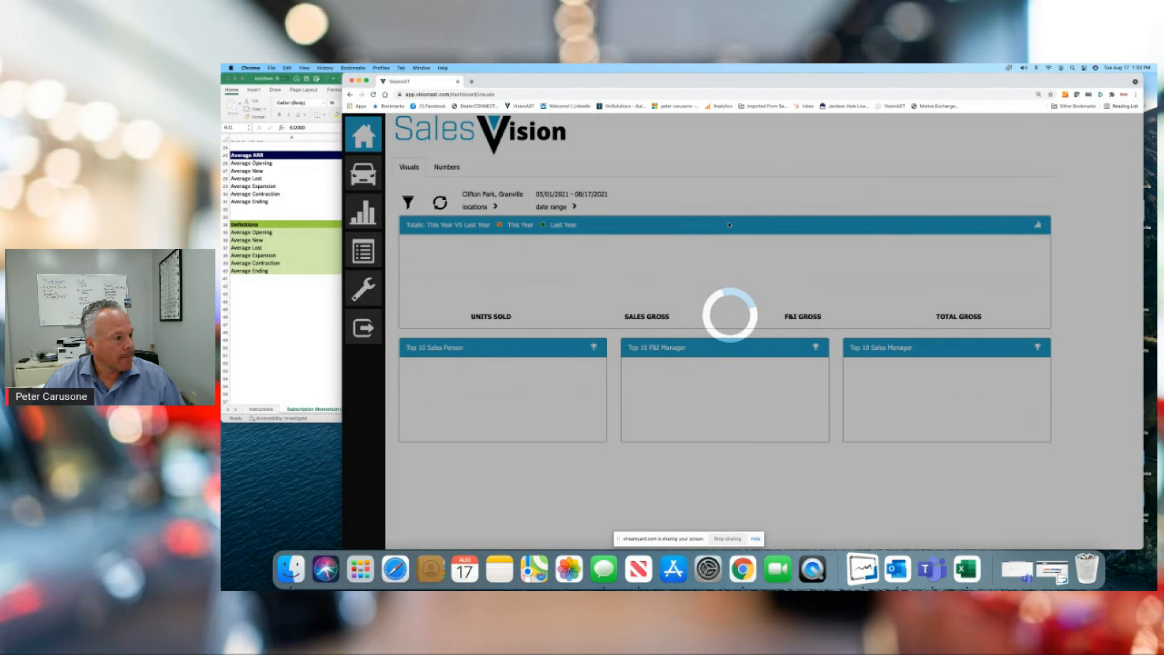